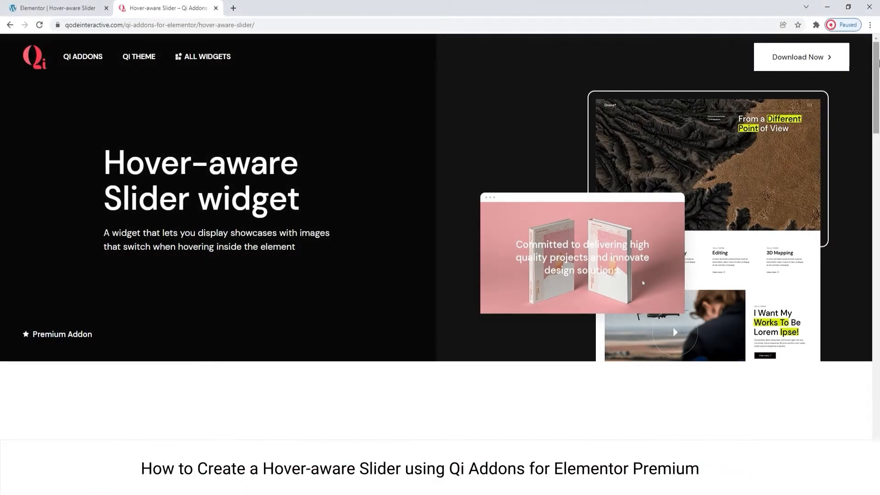
# Scroll the Hover-aware Slider page down to the 'Hover over element corners' demo.
pyautogui.scroll(-3)
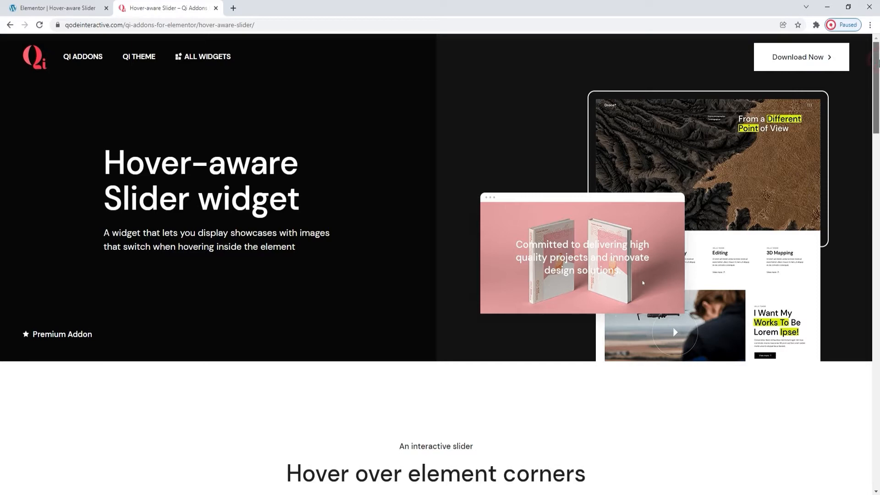
pyautogui.scroll(-3)
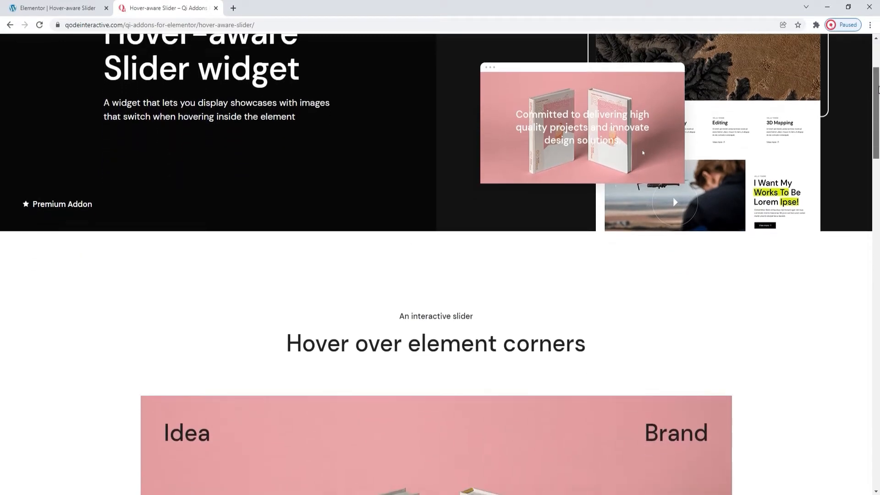
pyautogui.scroll(-3)
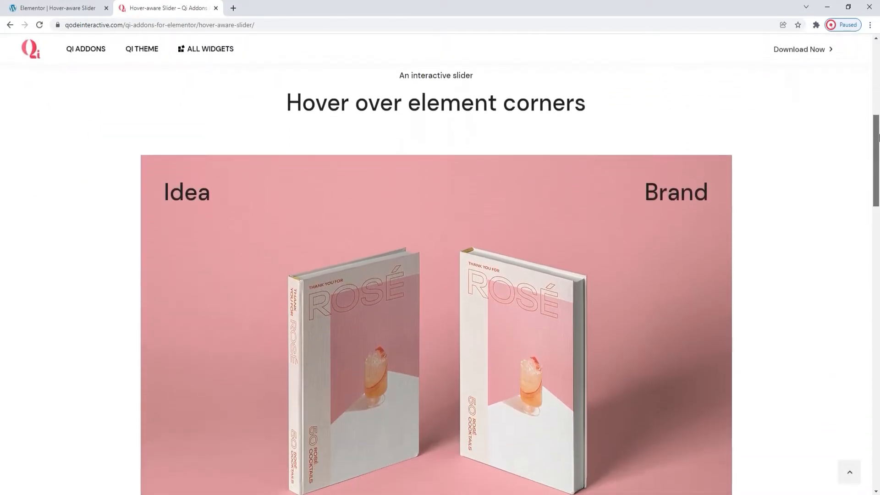
pyautogui.scroll(-3)
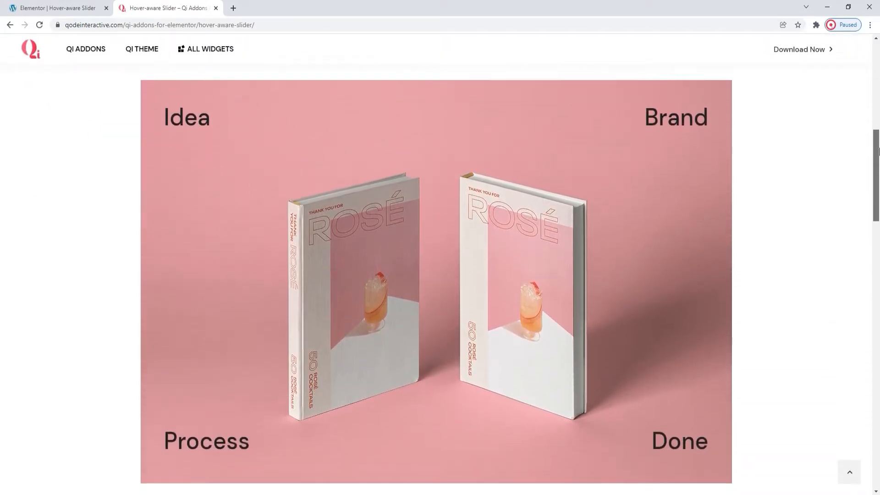
pyautogui.moveTo(685, 273)
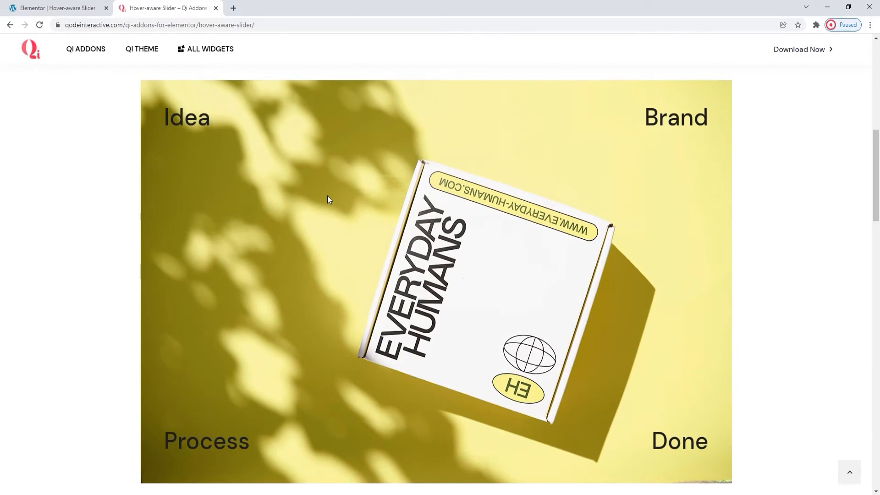
pyautogui.moveTo(406, 202)
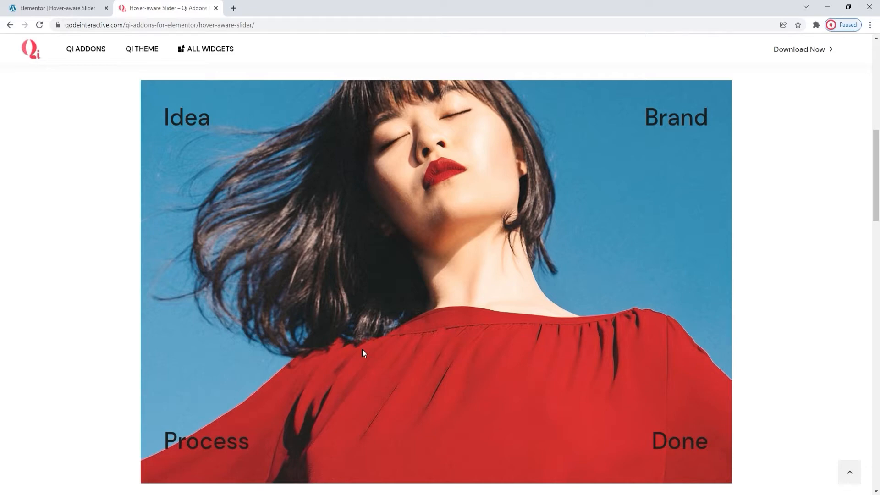
# Browse further slider demos to the Lilipothamus/COASTAL example, then return to the Elementor editor.
pyautogui.scroll(-3)
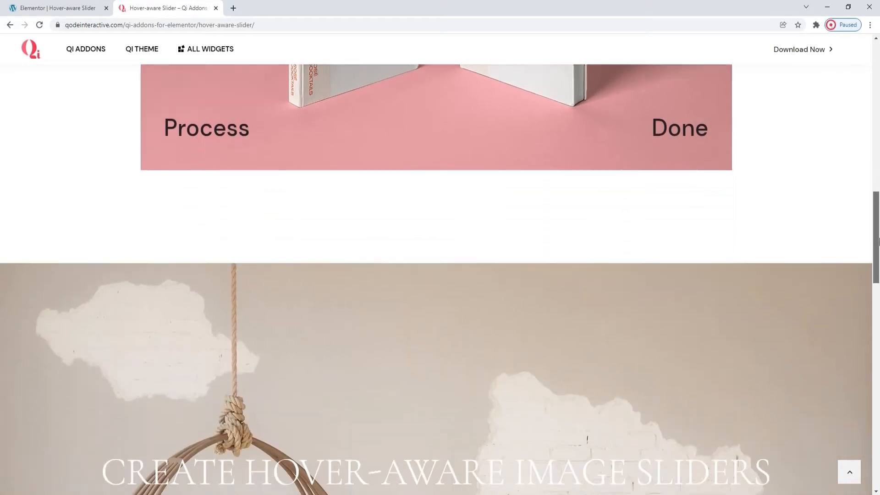
pyautogui.scroll(-3)
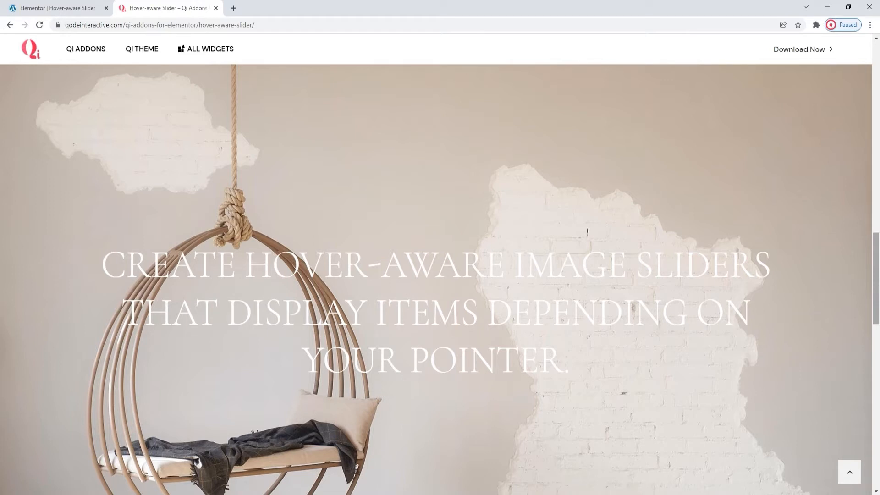
pyautogui.moveTo(807, 277)
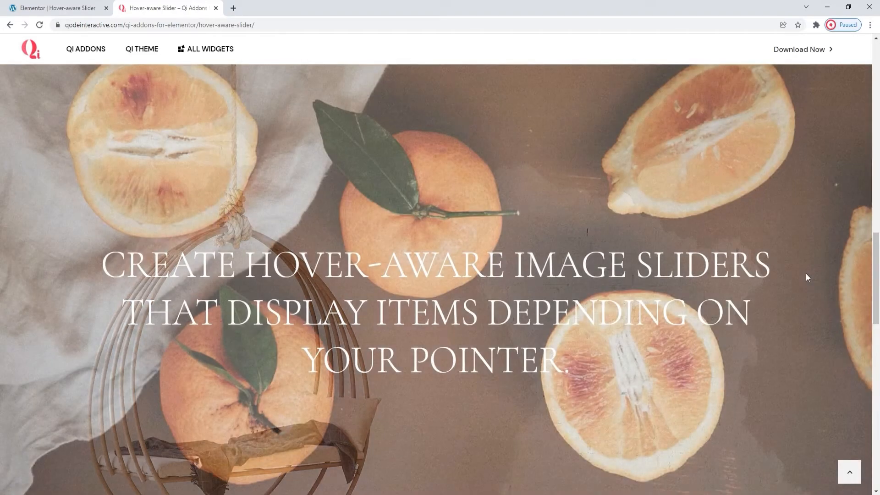
pyautogui.moveTo(591, 264)
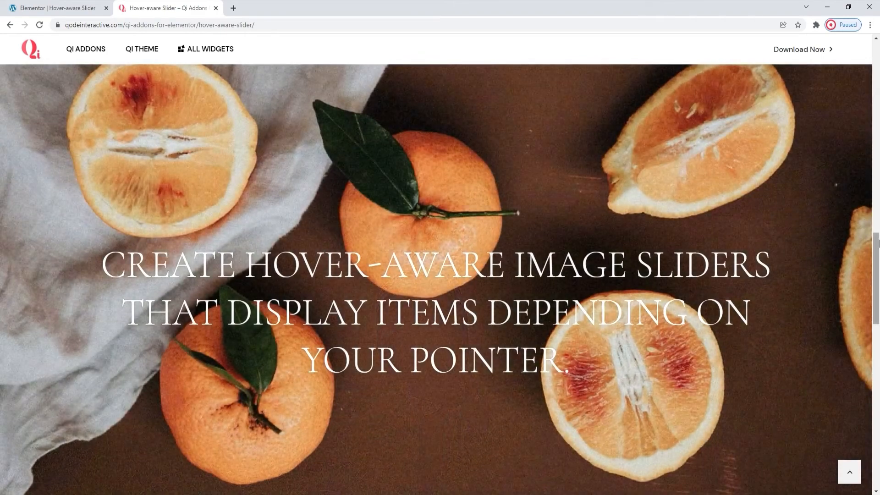
pyautogui.scroll(-3)
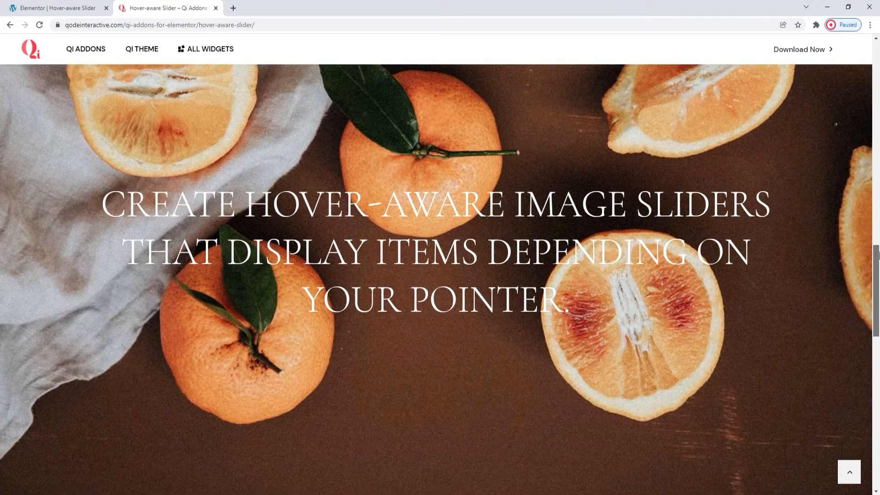
pyautogui.scroll(-3)
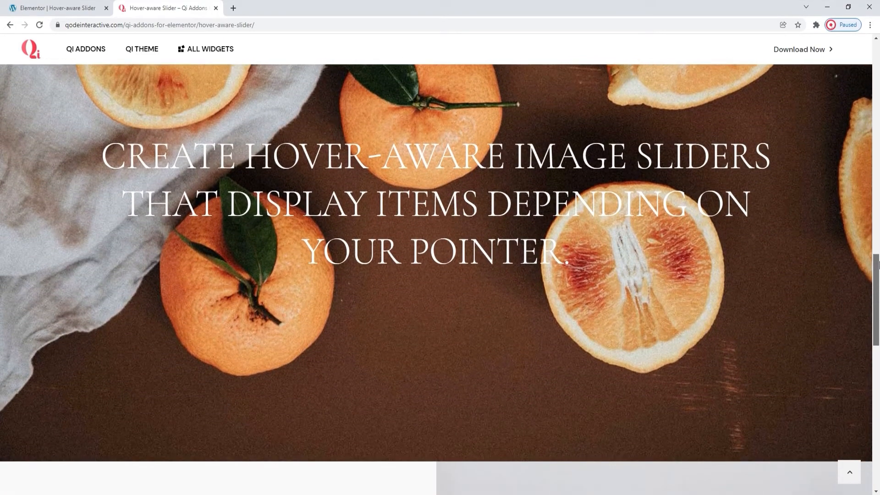
pyautogui.scroll(-3)
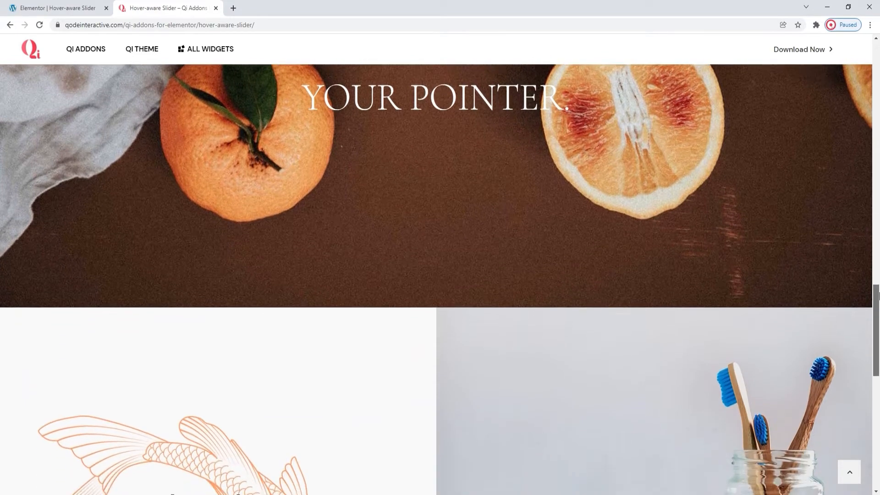
pyautogui.scroll(-3)
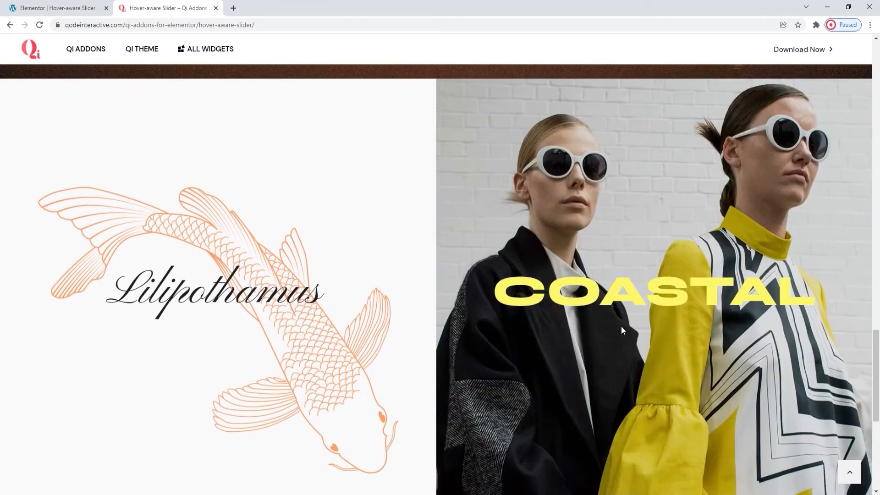
pyautogui.moveTo(828, 332)
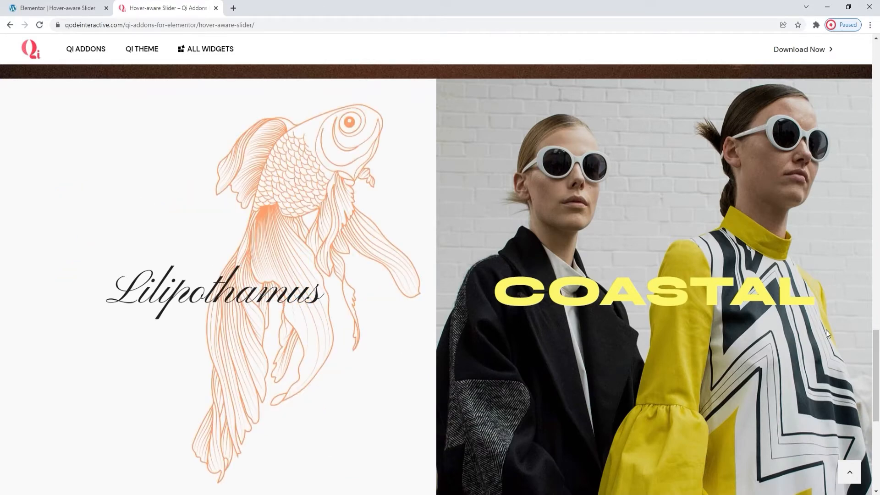
pyautogui.scroll(-3)
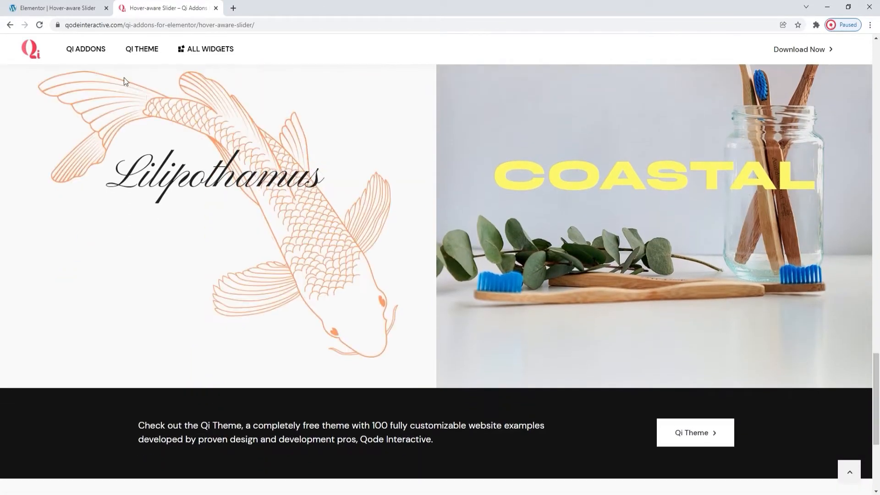
pyautogui.click(56, 10)
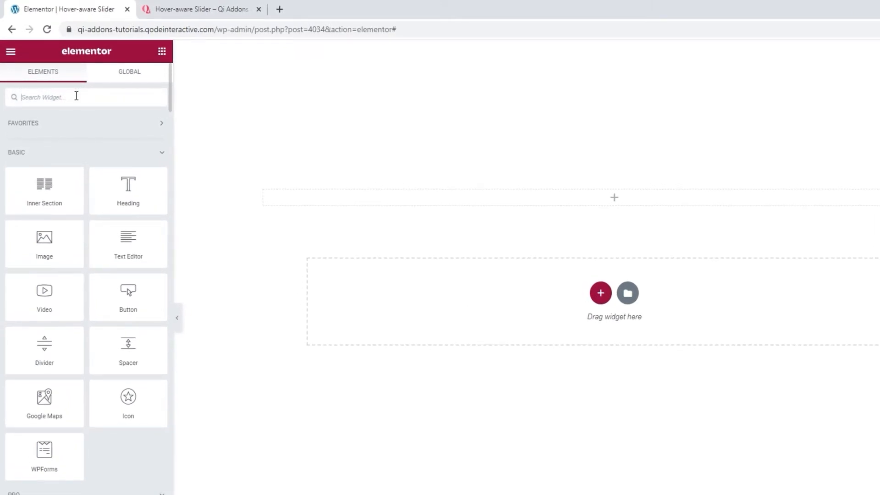
# Search the widget panel for 'hover' to find the Hover-aware Slider widget.
pyautogui.write('hover')
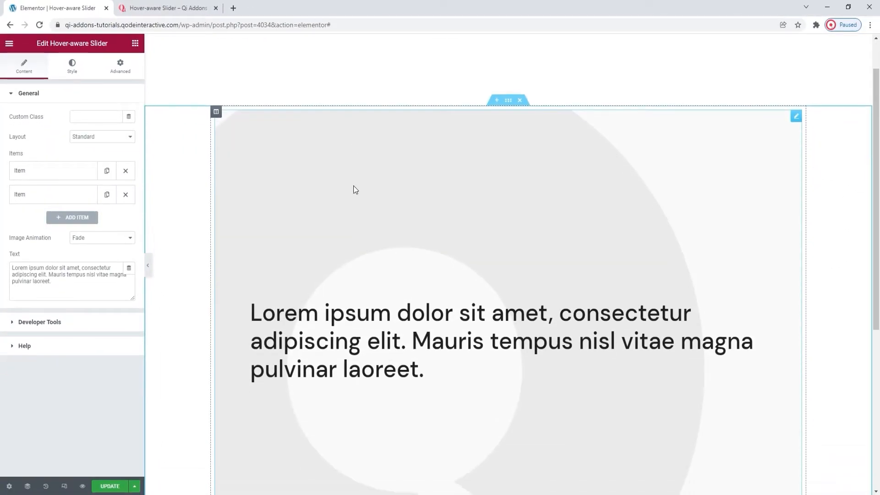
pyautogui.moveTo(369, 223)
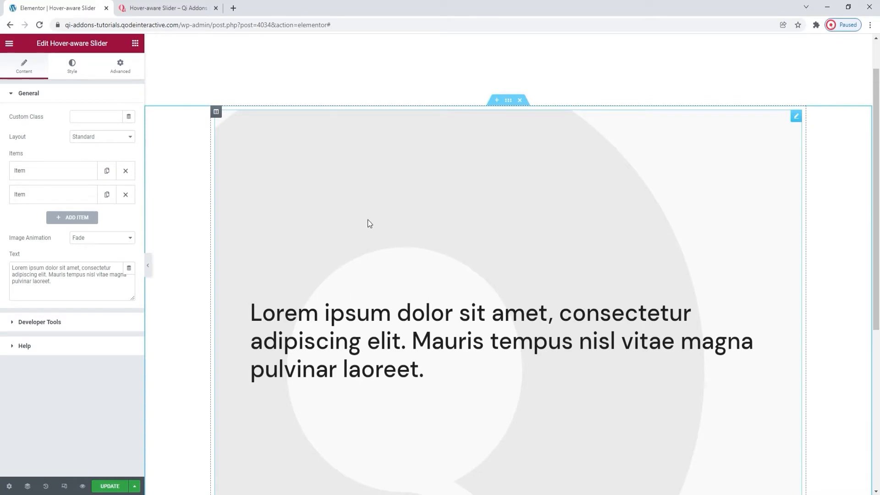
pyautogui.moveTo(409, 300)
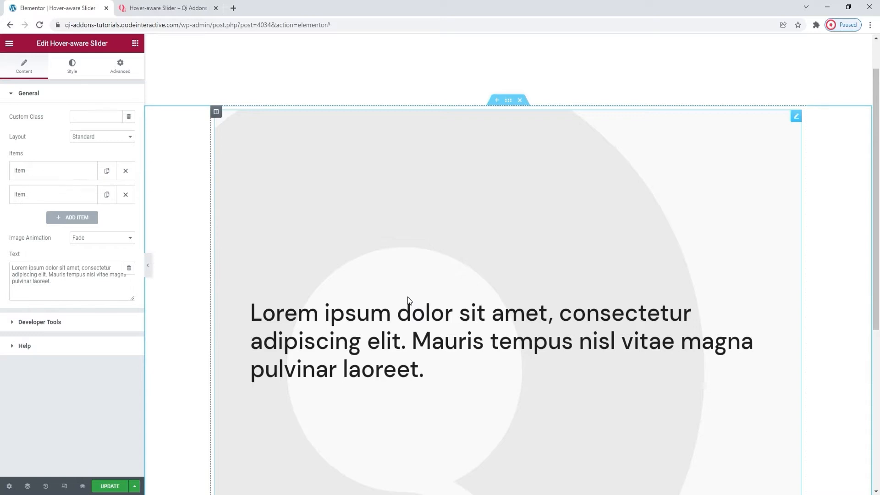
# Expand the first and second entries in the slider's Items list.
pyautogui.click(102, 136)
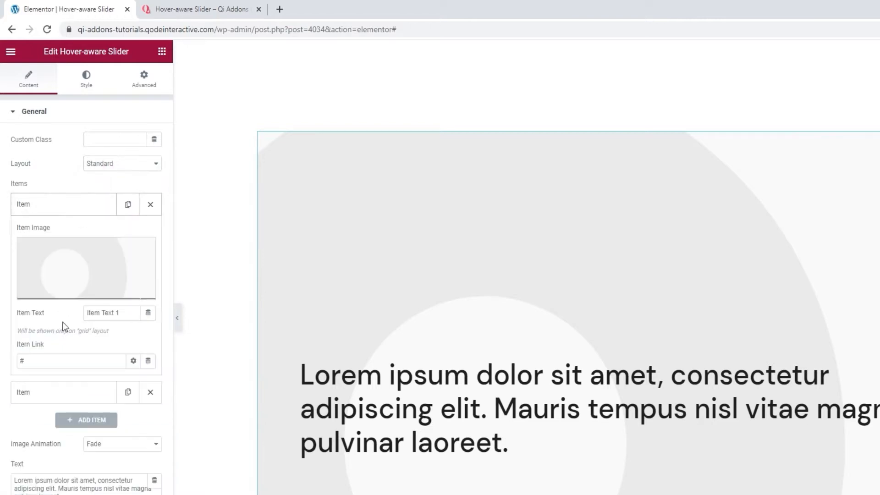
pyautogui.click(63, 392)
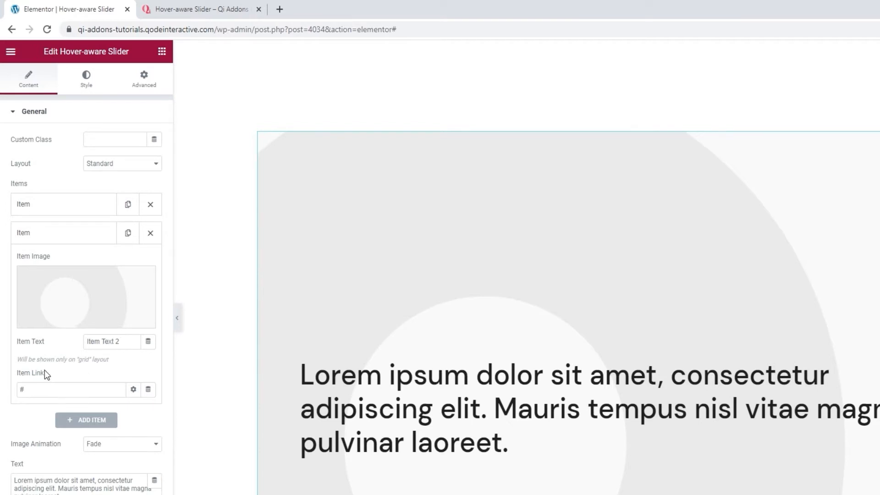
pyautogui.moveTo(103, 359)
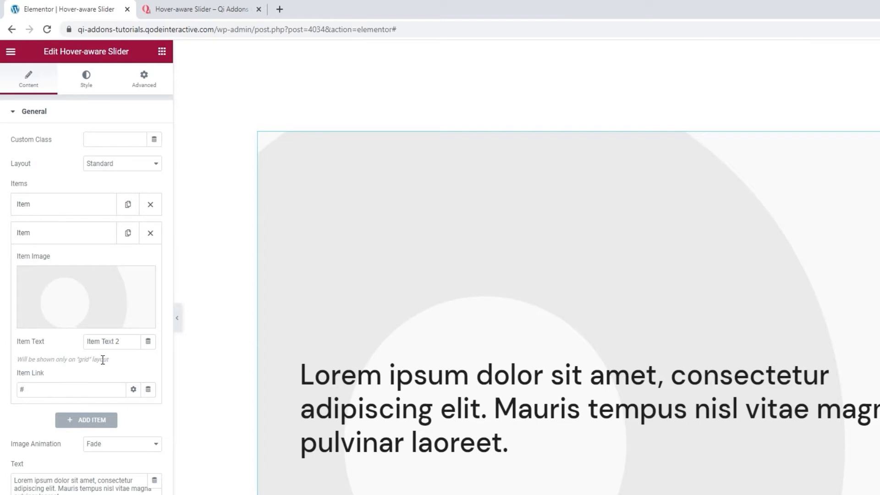
pyautogui.moveTo(120, 357)
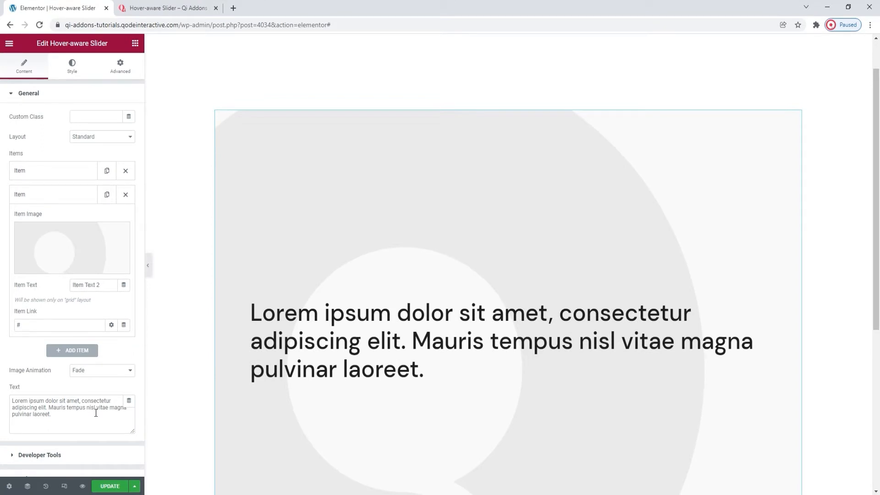
# Set the second slider item's image to the yellow box photo from the media library.
pyautogui.click(72, 248)
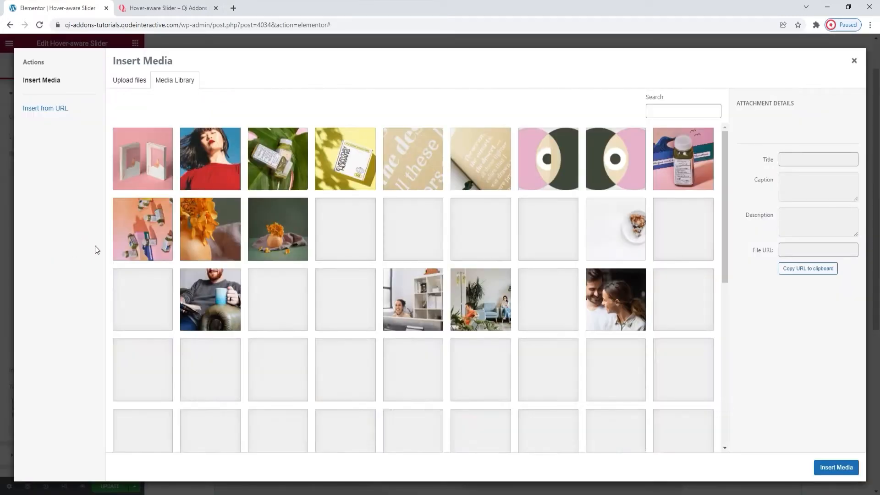
pyautogui.click(345, 159)
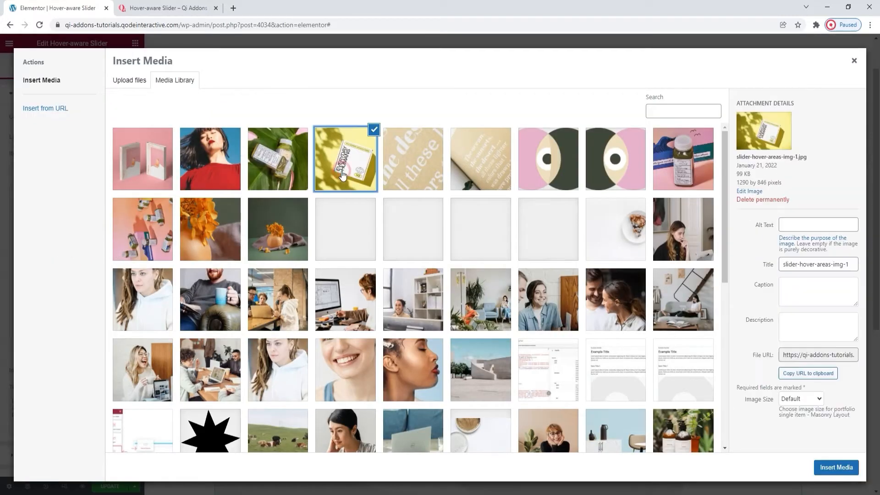
pyautogui.click(836, 467)
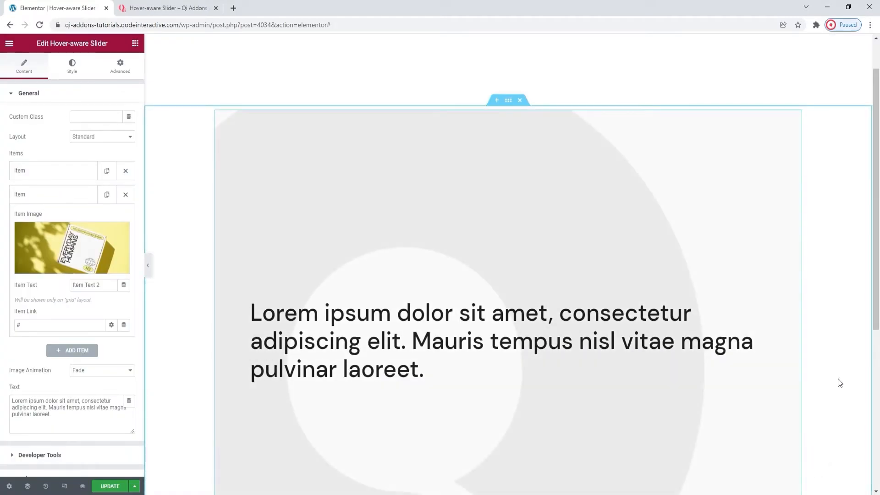
pyautogui.scroll(3)
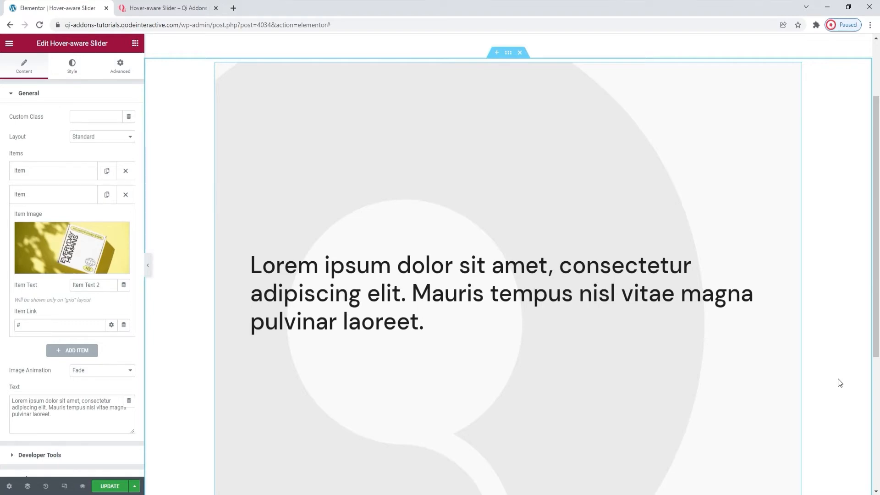
pyautogui.moveTo(755, 335)
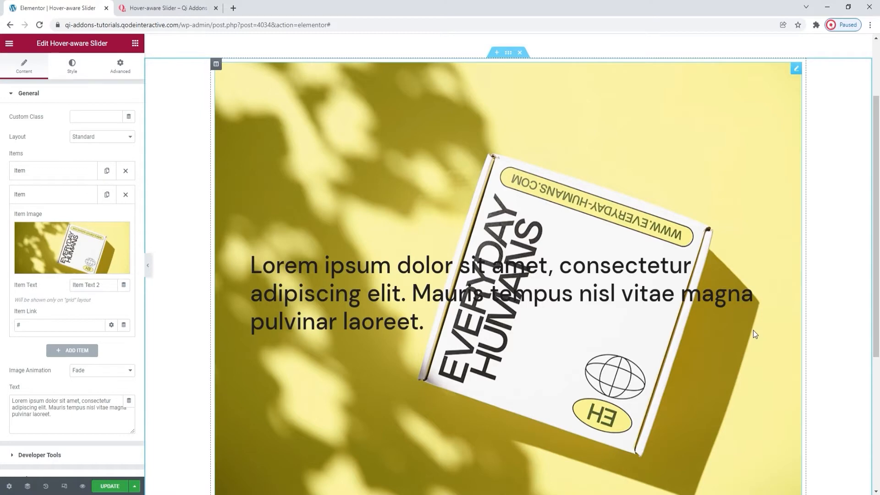
pyautogui.moveTo(728, 233)
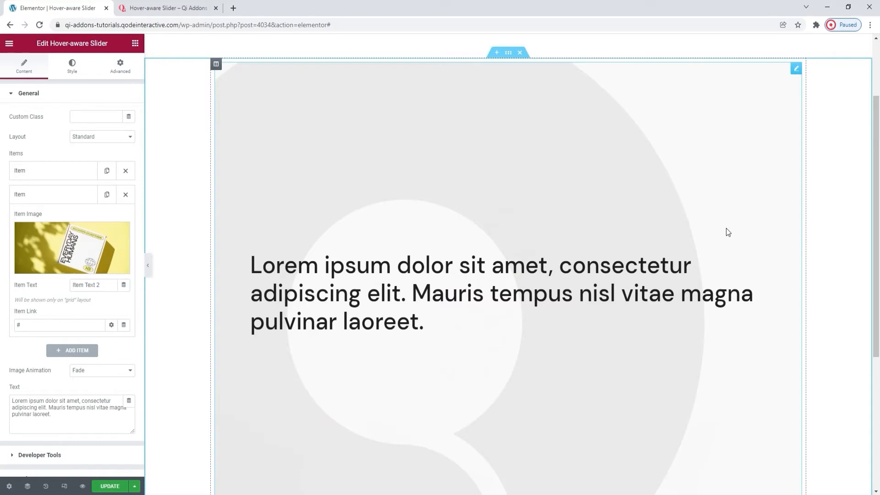
# In the slider's style settings, try Top and Bottom text positions, then keep Middle.
pyautogui.click(72, 66)
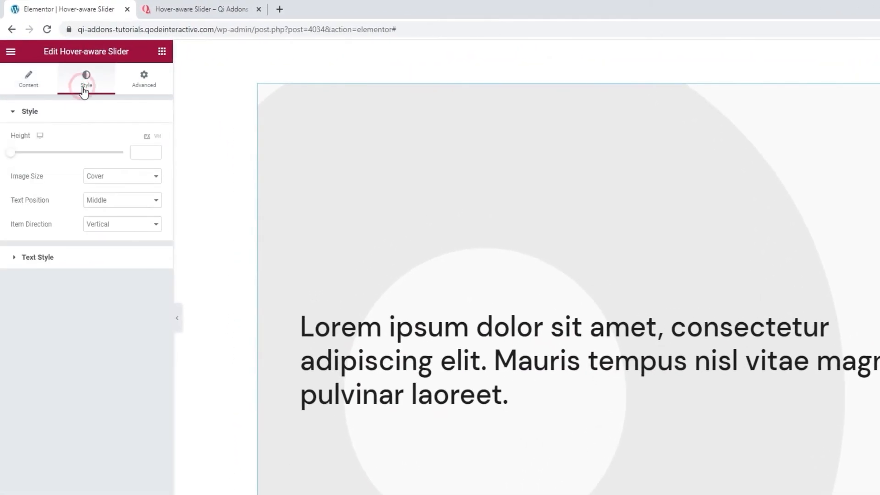
pyautogui.moveTo(132, 183)
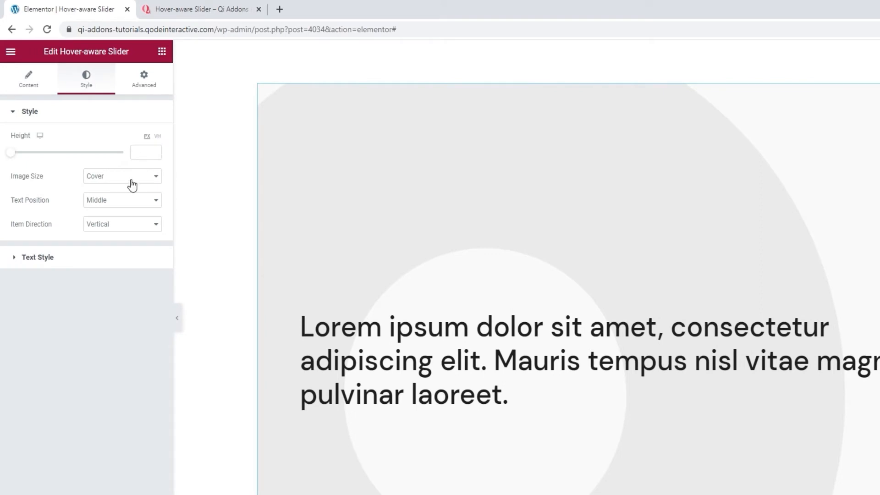
pyautogui.moveTo(125, 200)
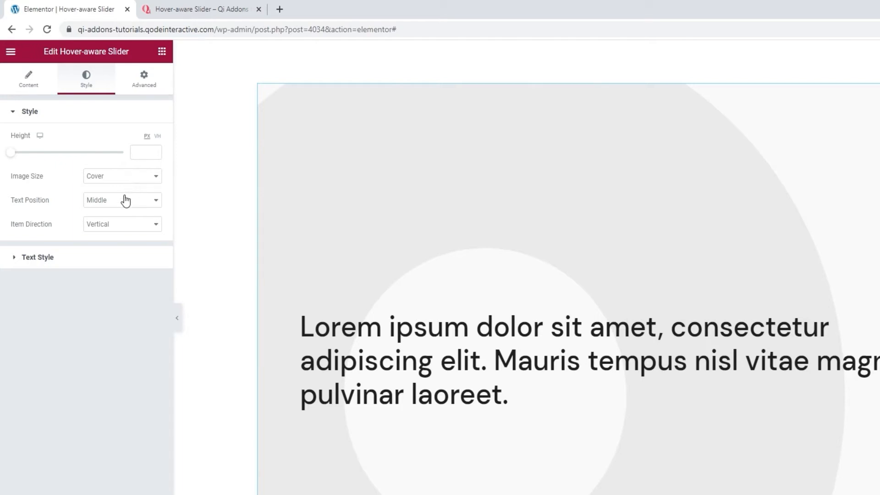
pyautogui.moveTo(119, 227)
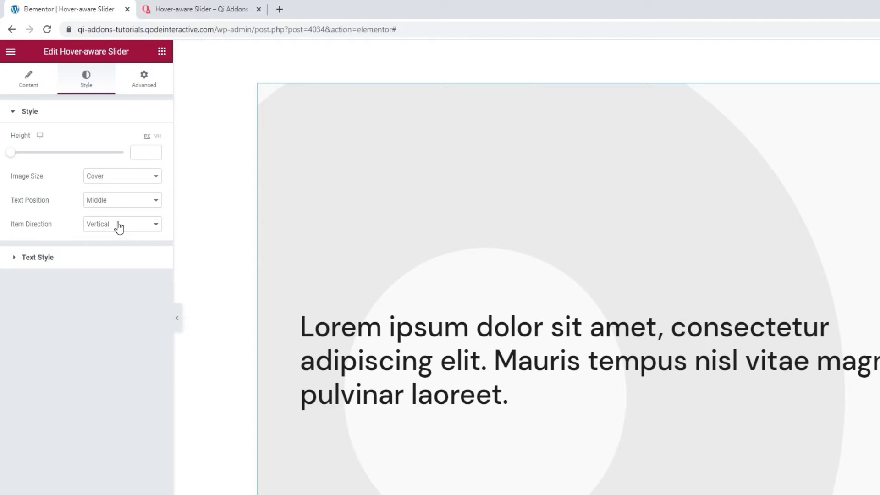
pyautogui.moveTo(127, 206)
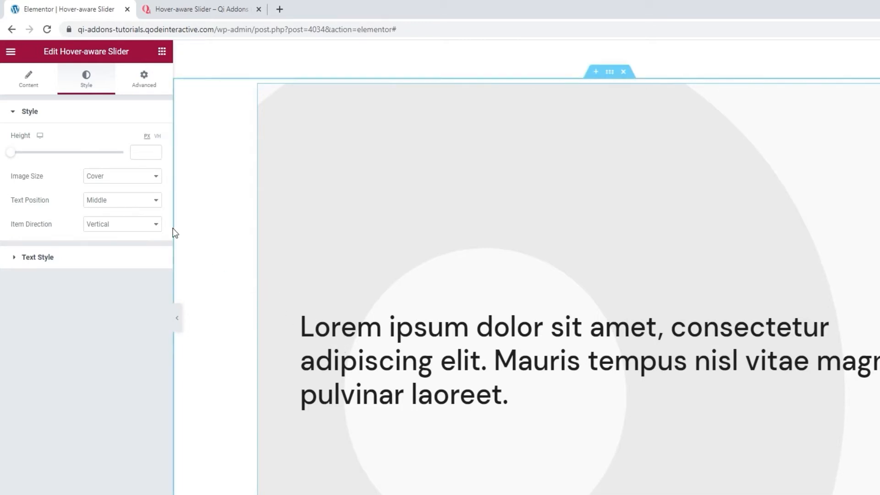
pyautogui.click(122, 200)
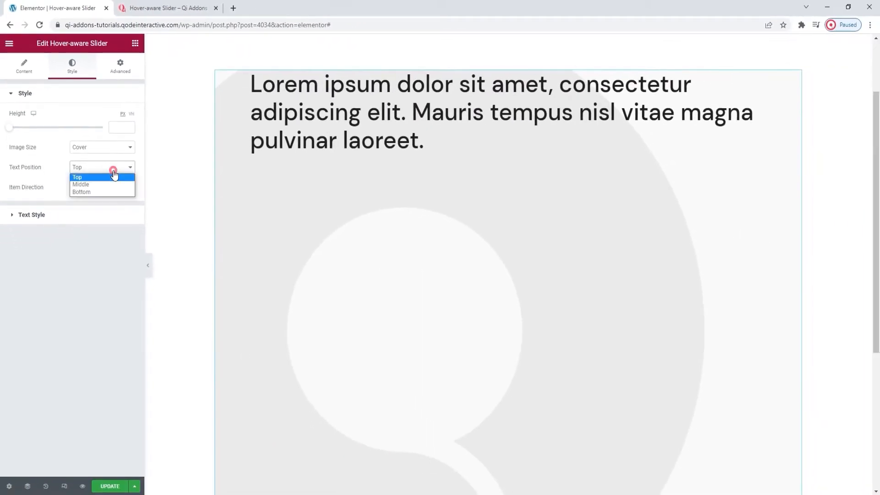
pyautogui.click(80, 192)
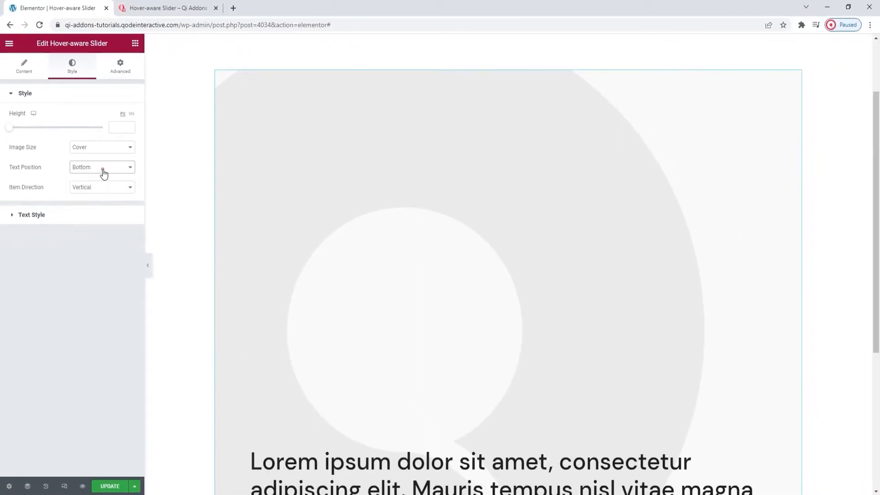
pyautogui.click(102, 167)
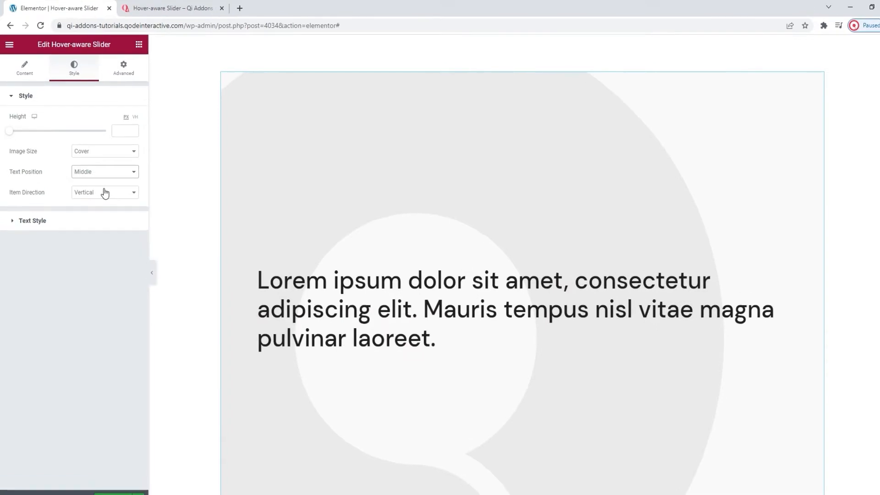
# Set the slider's Item Direction to Horizontal.
pyautogui.click(104, 193)
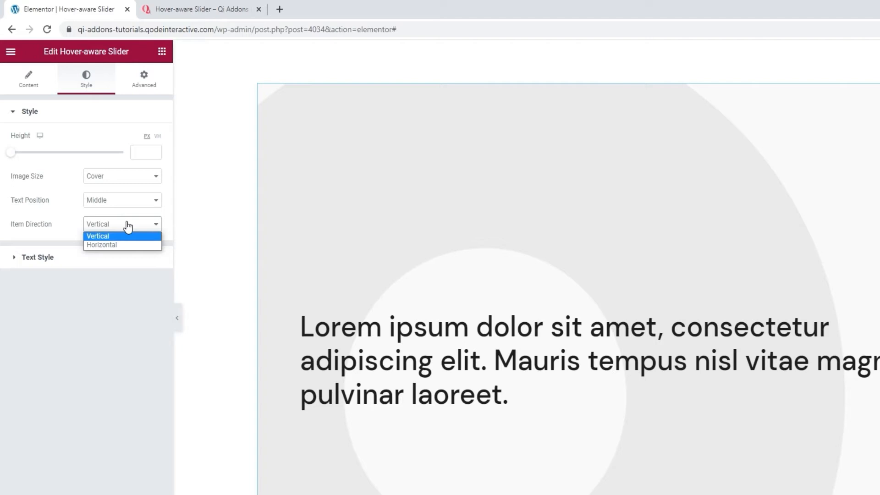
pyautogui.click(120, 225)
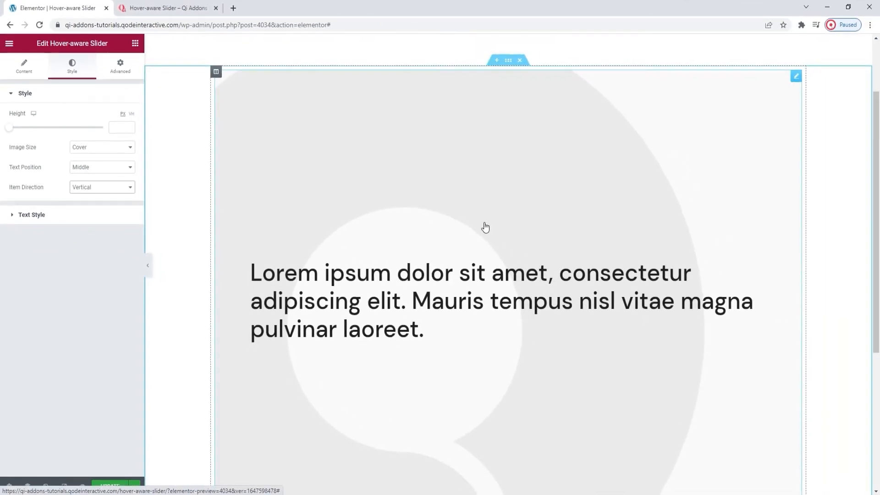
pyautogui.moveTo(450, 219)
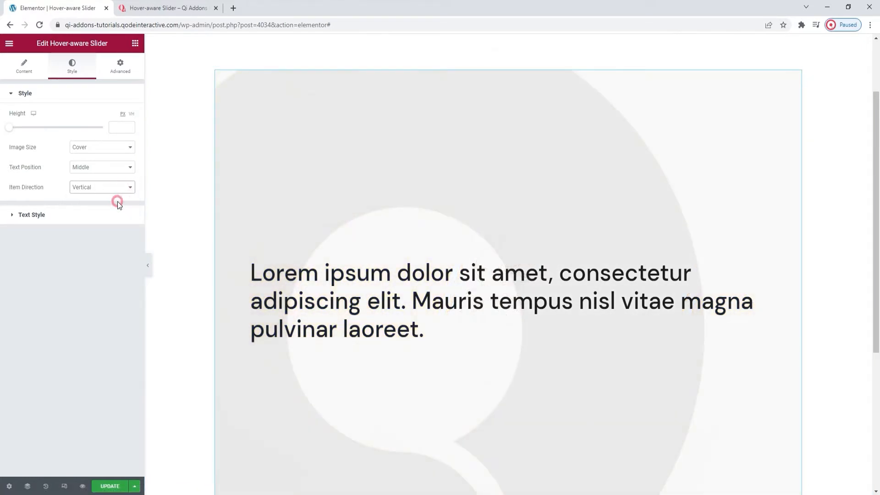
pyautogui.click(102, 187)
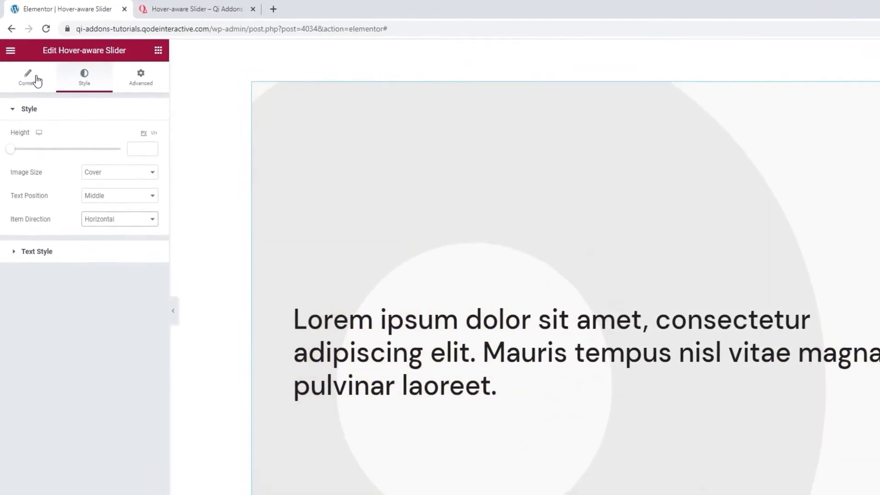
# Switch the slider layout to Grid and expand the first item.
pyautogui.click(28, 78)
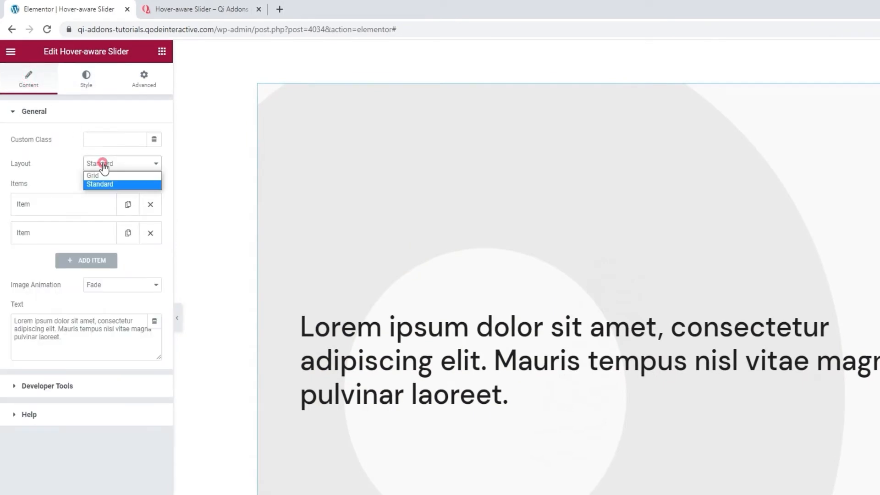
pyautogui.click(93, 175)
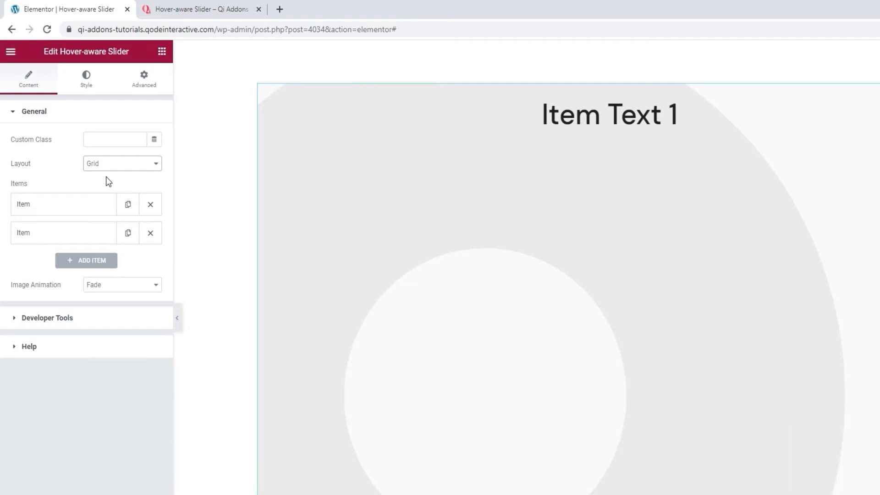
pyautogui.click(62, 204)
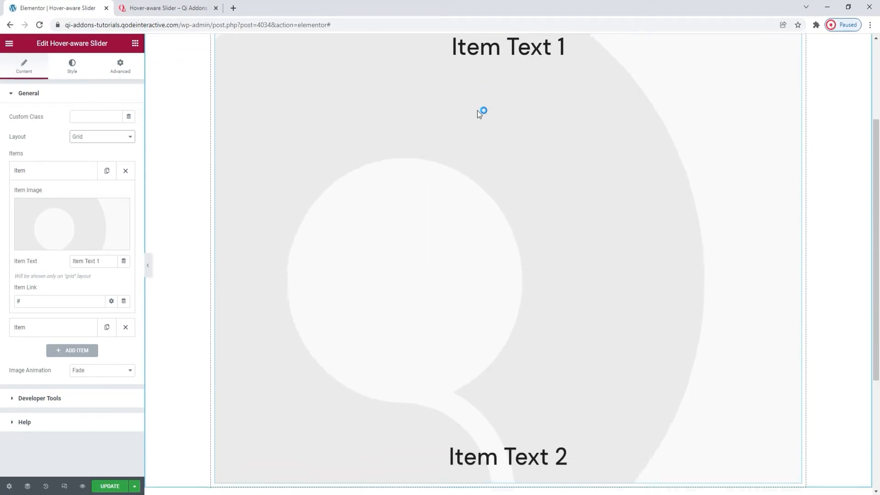
# Set the image animation to Scale after trying Raw.
pyautogui.scroll(-3)
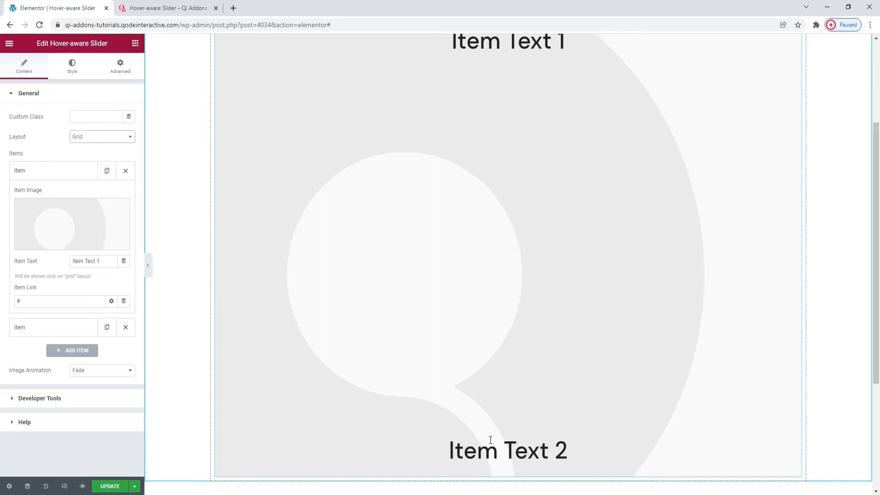
pyautogui.moveTo(513, 109)
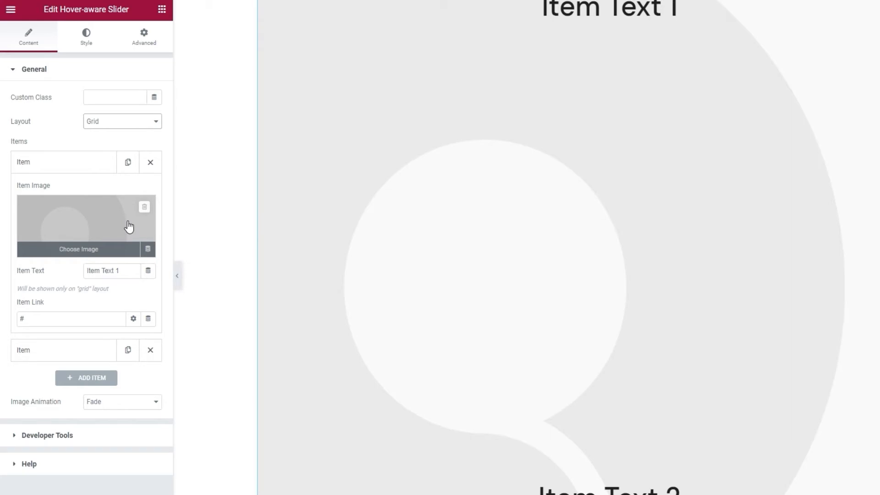
pyautogui.click(121, 401)
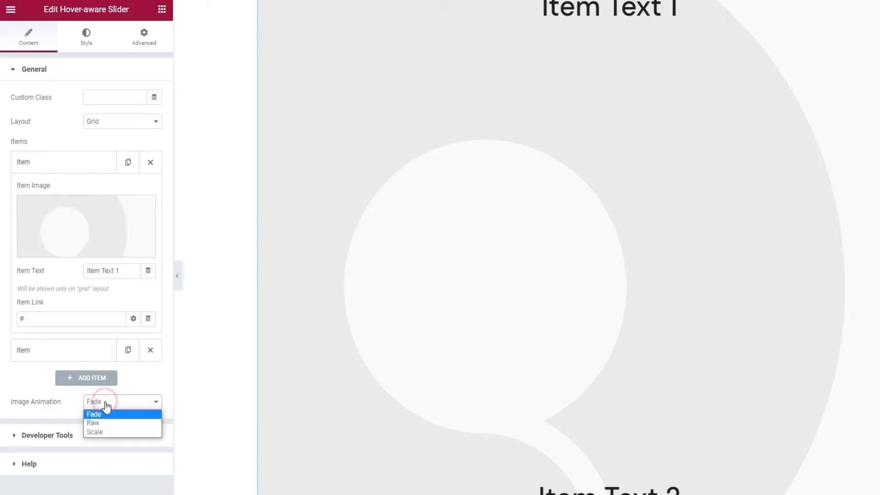
pyautogui.moveTo(120, 405)
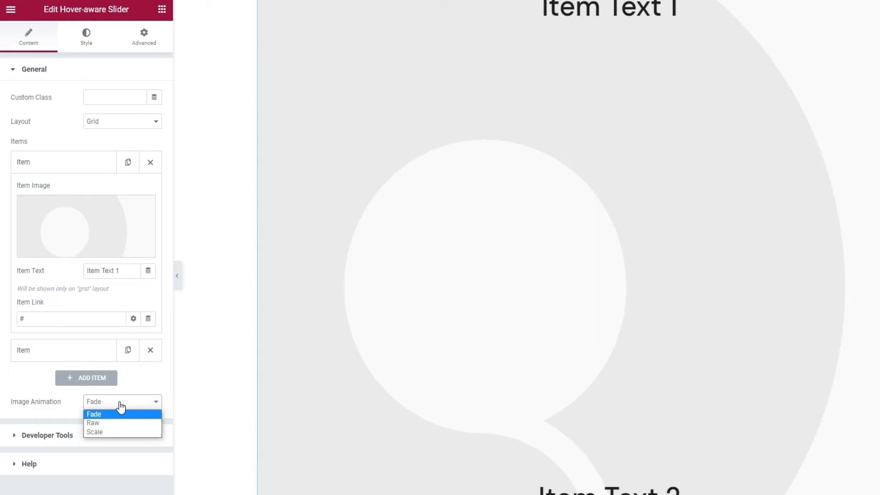
pyautogui.click(92, 423)
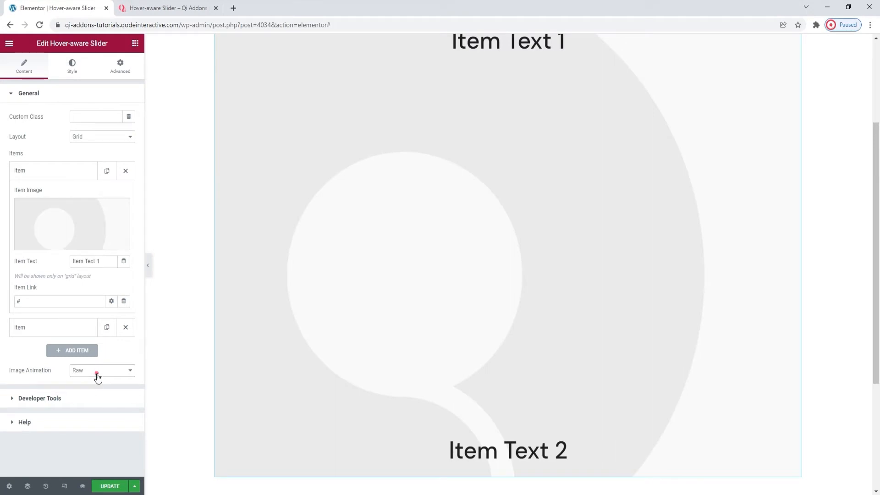
pyautogui.click(101, 370)
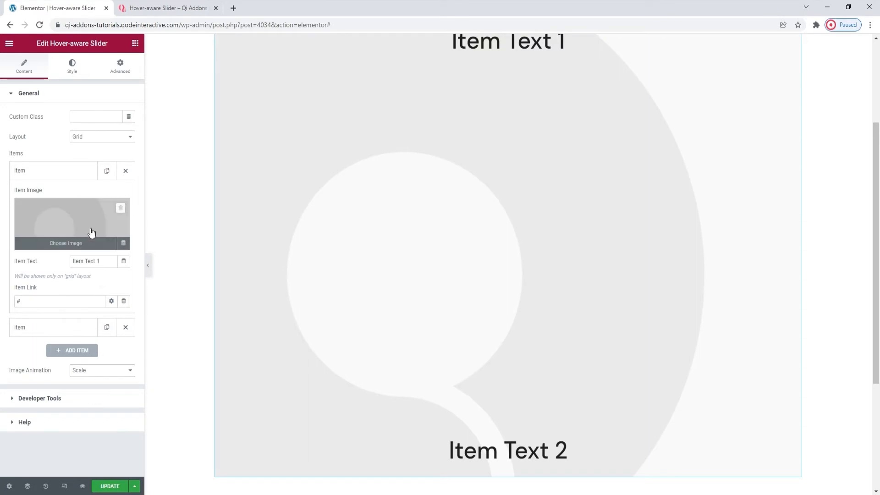
# Insert the yellow Everyday Humans box photo as the first item's image and caption it 'Idea'.
pyautogui.click(65, 243)
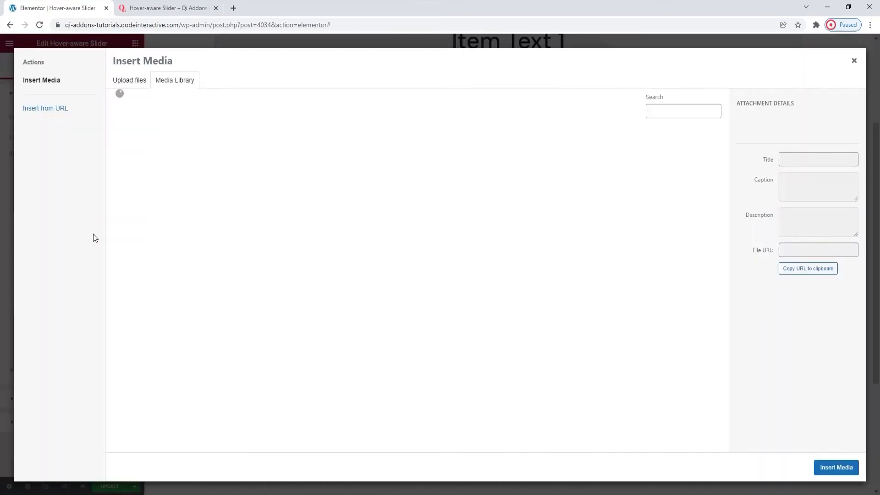
pyautogui.click(345, 158)
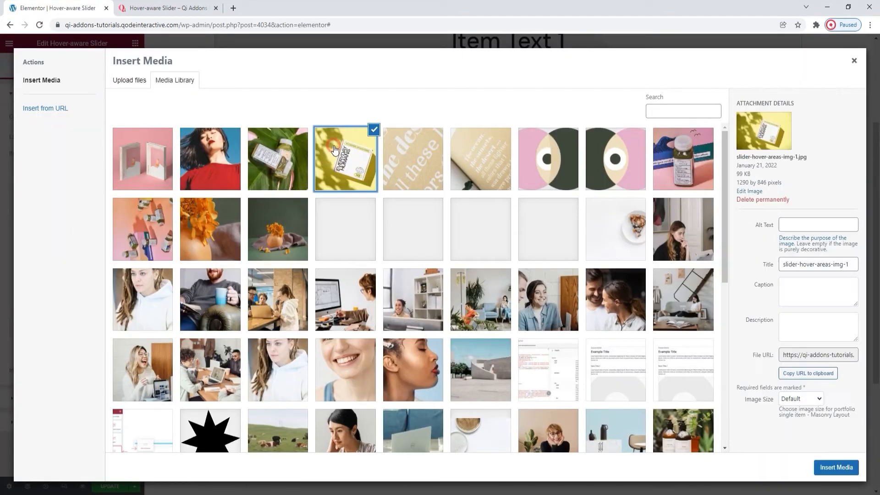
pyautogui.click(836, 467)
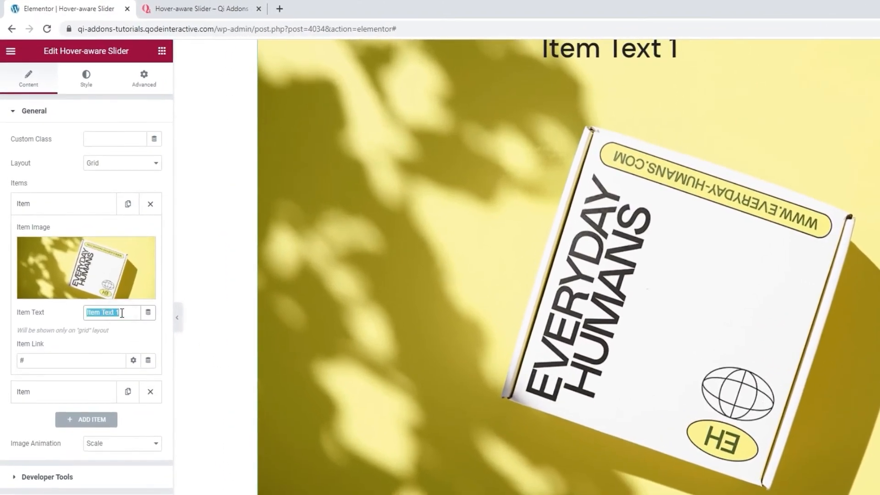
pyautogui.write('Idea')
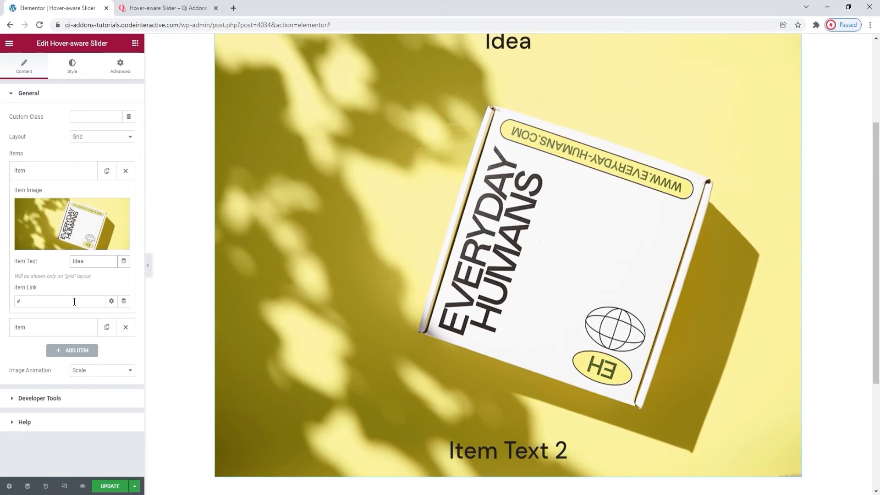
# Set the second item's image to the bottles-on-green-leaf photo.
pyautogui.click(72, 223)
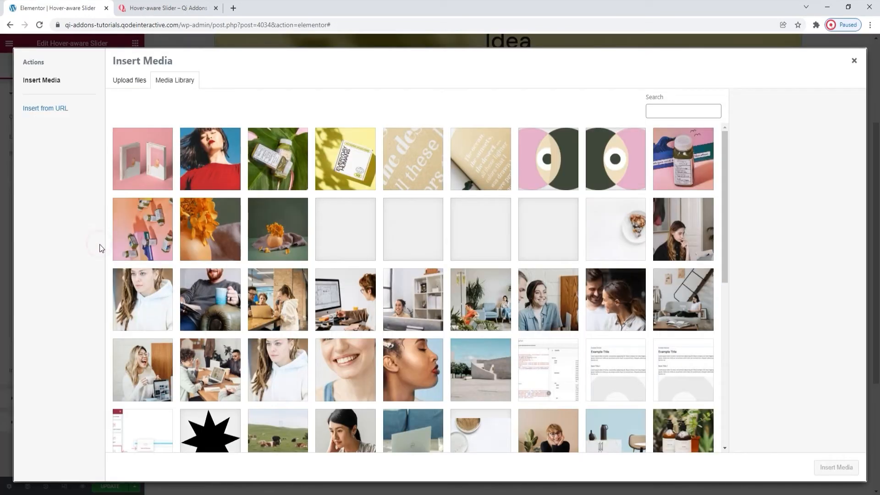
pyautogui.click(277, 159)
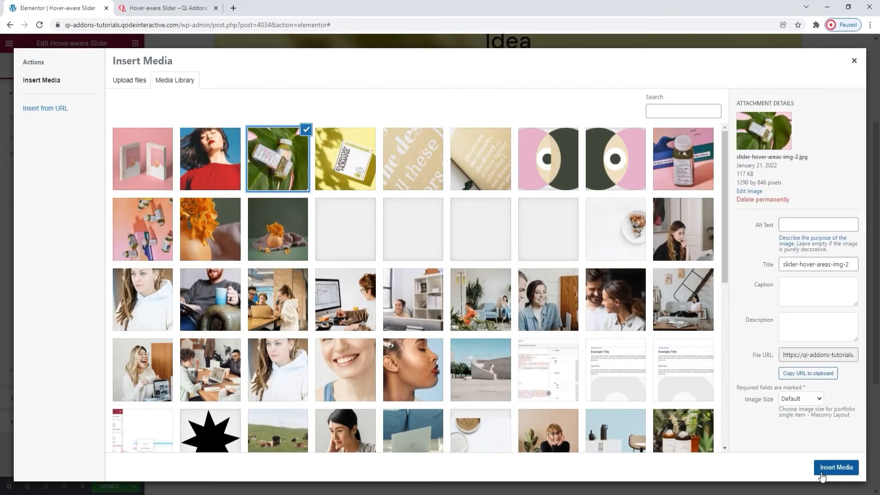
pyautogui.click(836, 468)
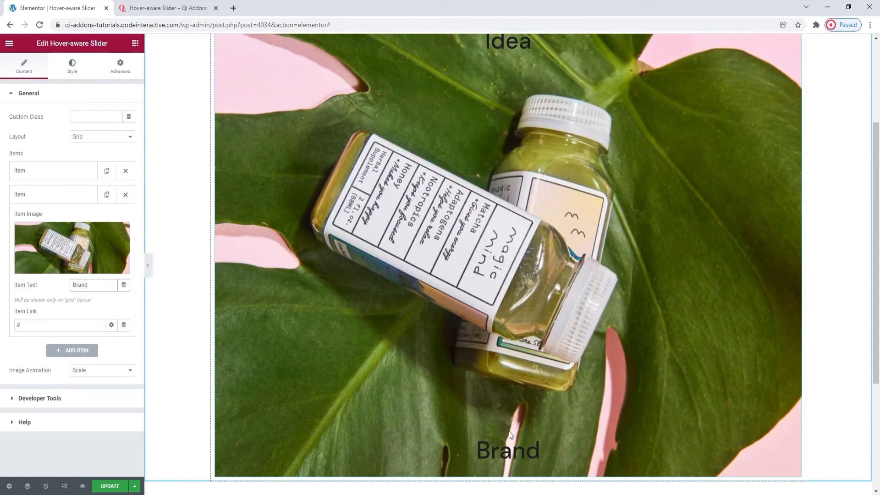
pyautogui.moveTo(461, 412)
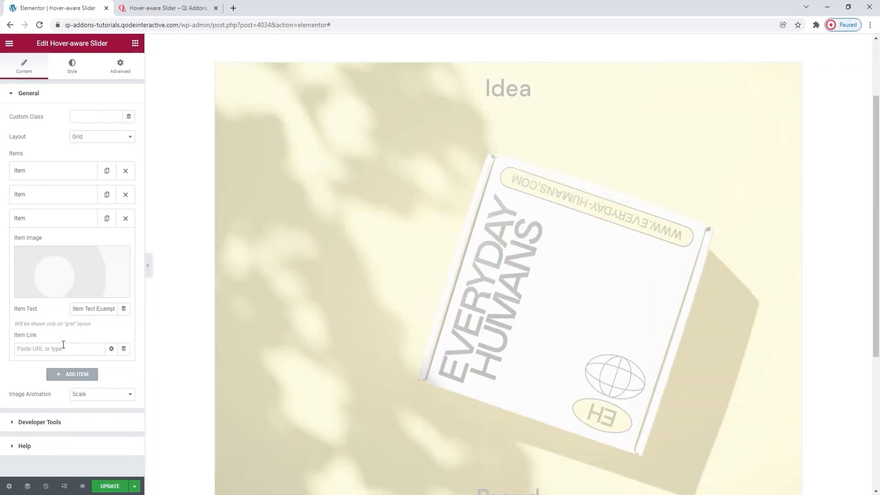
pyautogui.moveTo(75, 270)
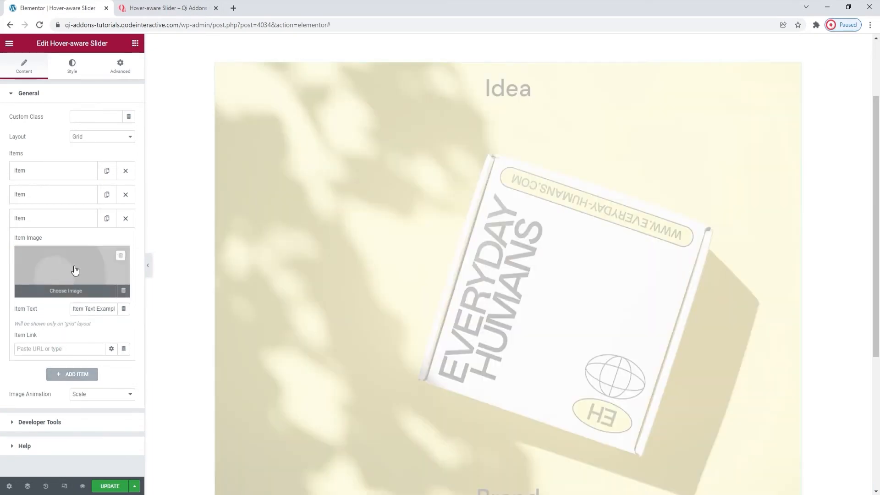
# Give the third item the red-dress portrait photo, caption 'Process' and link '#'.
pyautogui.click(65, 291)
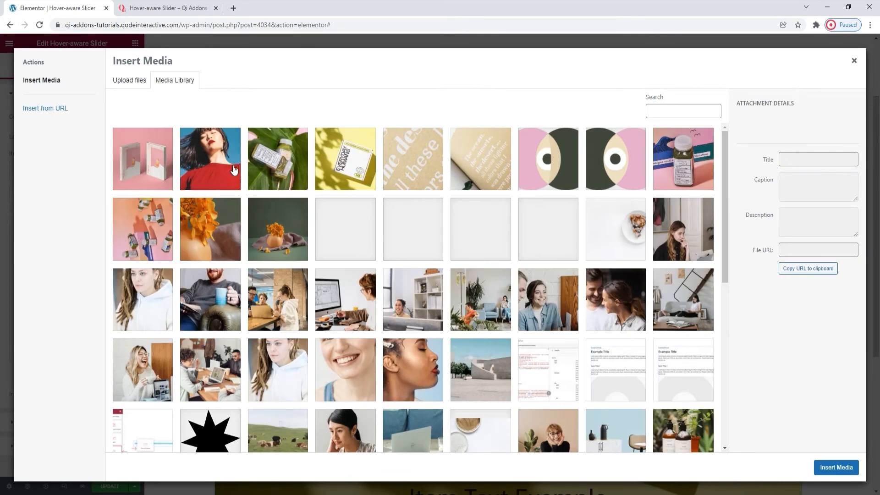
pyautogui.click(836, 467)
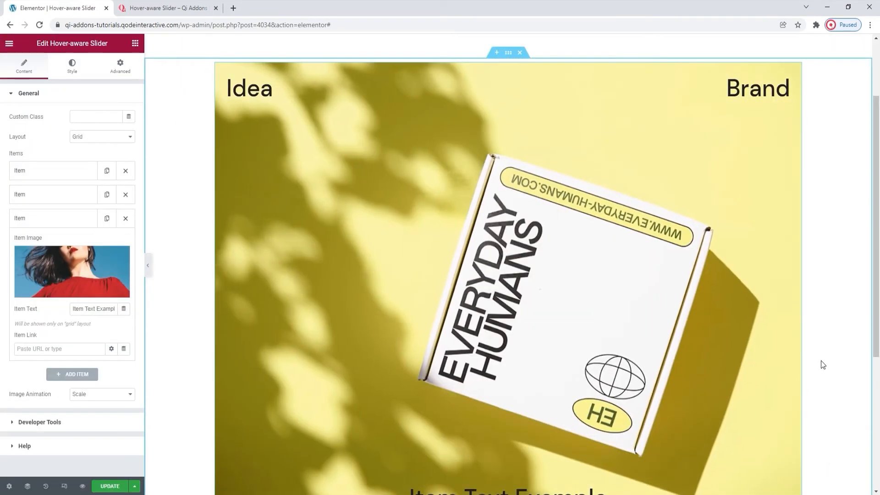
pyautogui.scroll(-3)
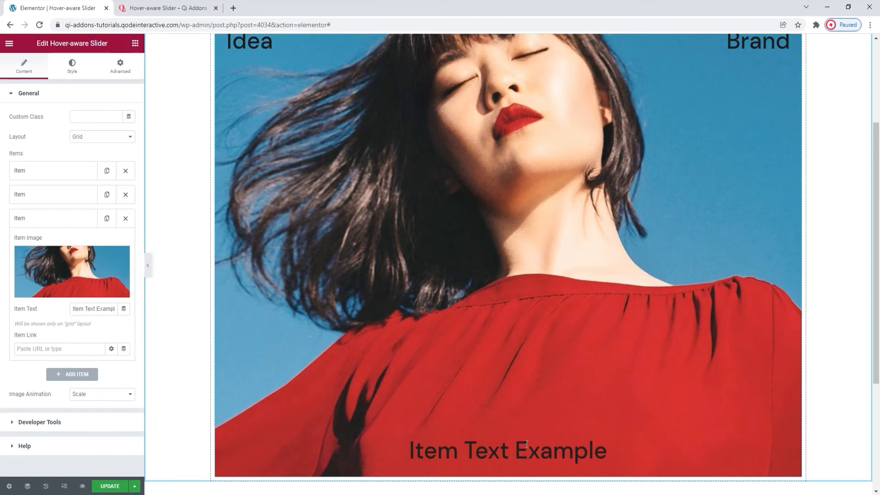
pyautogui.moveTo(509, 427)
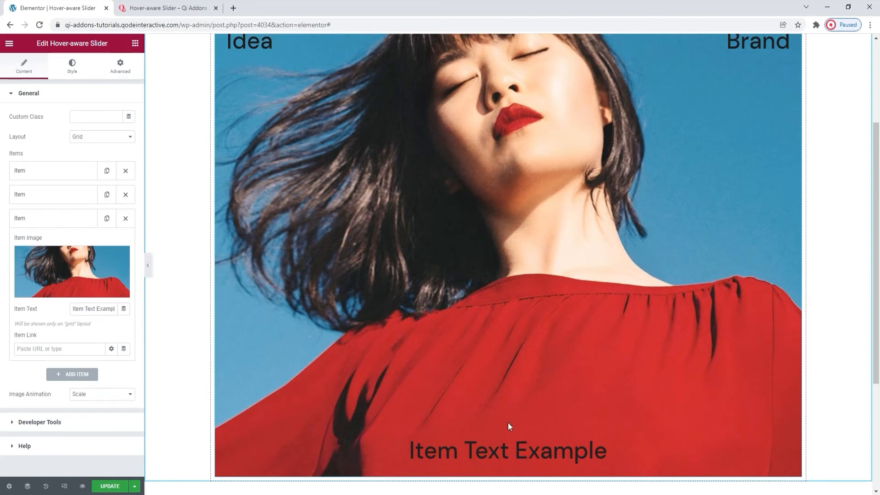
pyautogui.moveTo(137, 373)
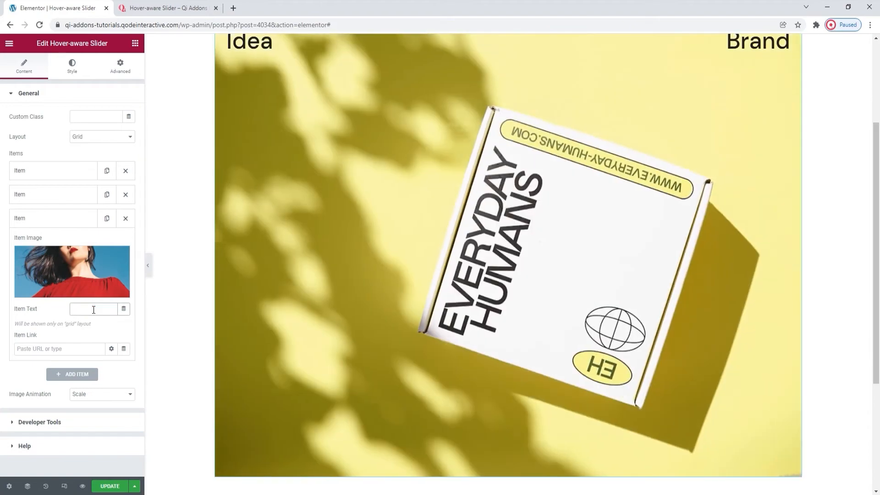
pyautogui.write('Process')
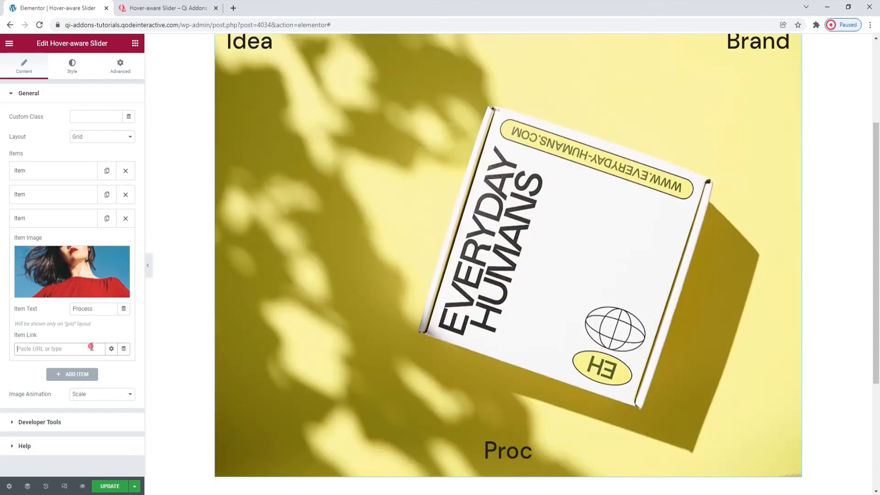
pyautogui.write('#')
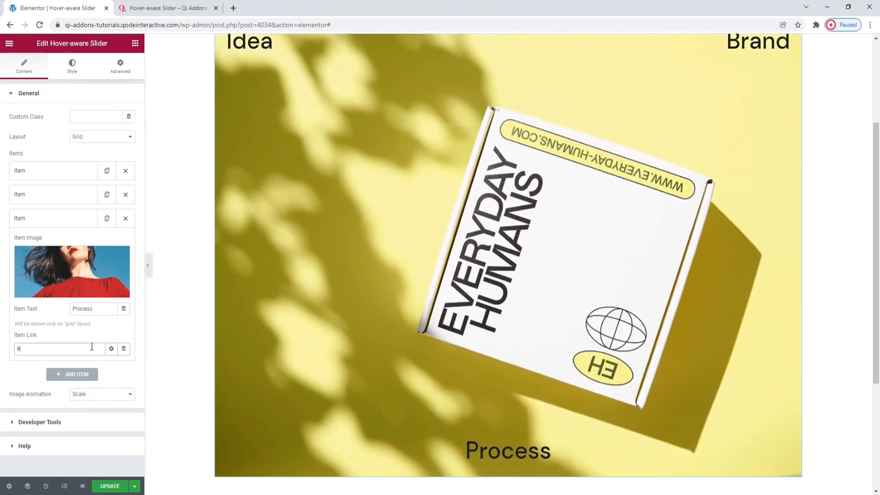
# Add a fourth slider item with the pink books photo, caption Done and link #.
pyautogui.click(72, 374)
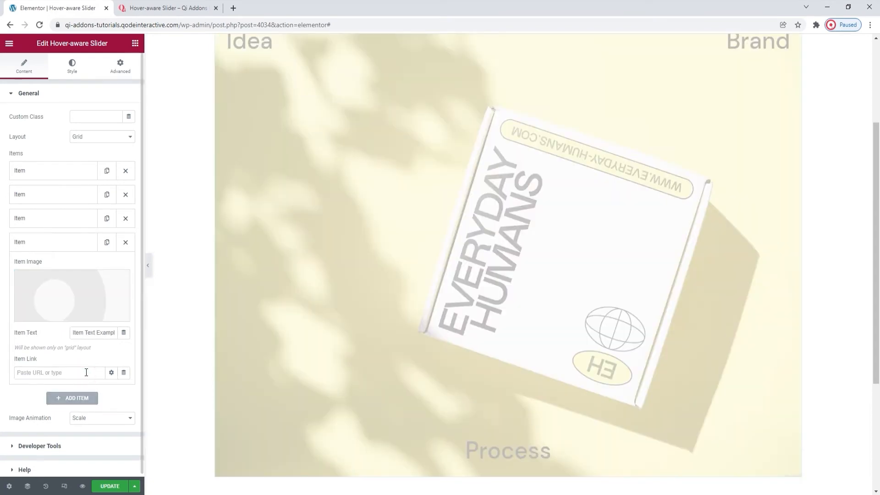
pyautogui.click(71, 295)
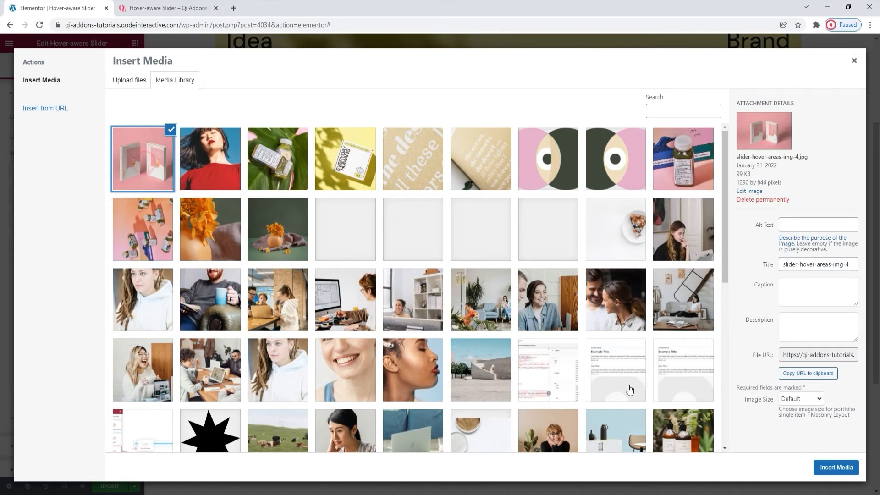
pyautogui.click(835, 467)
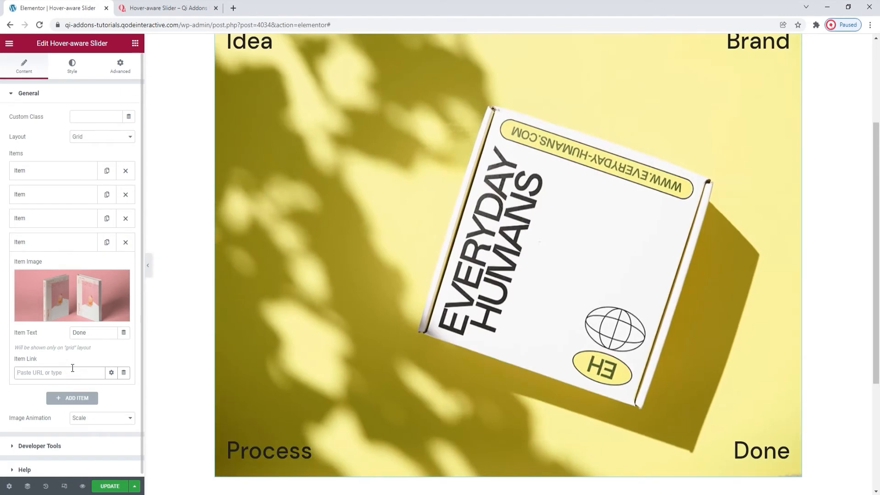
pyautogui.write('#')
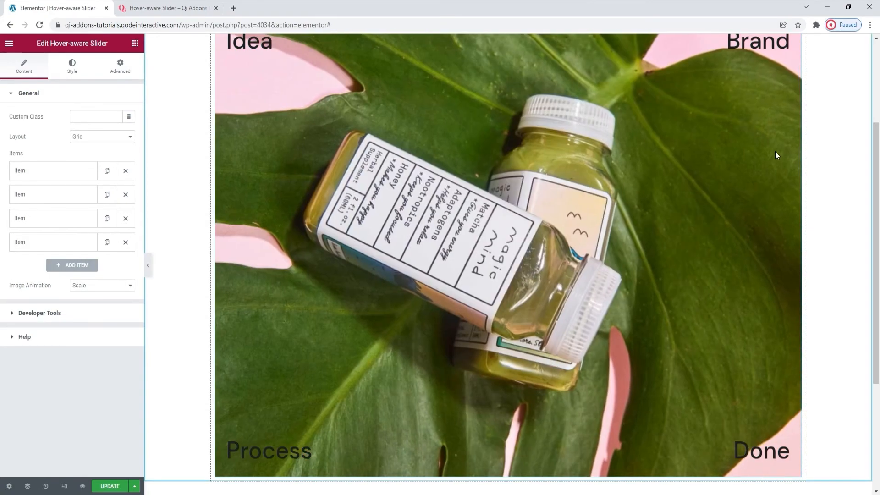
pyautogui.moveTo(296, 120)
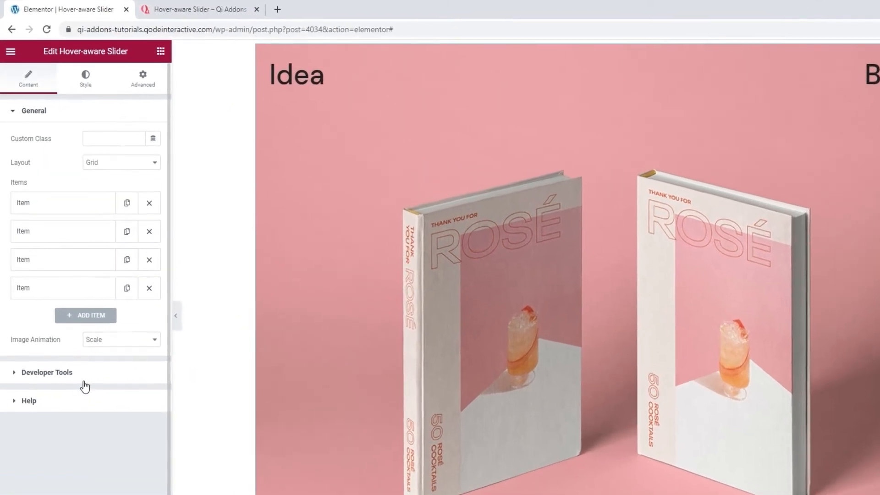
pyautogui.click(47, 372)
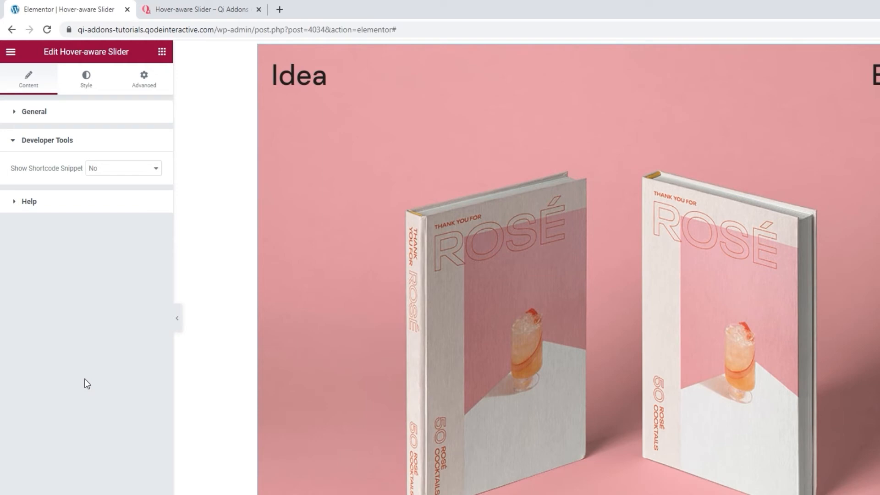
pyautogui.click(122, 168)
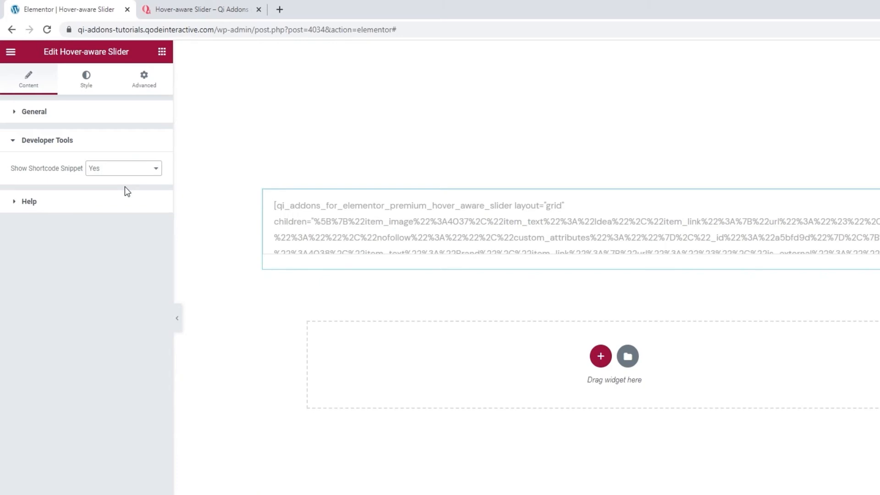
pyautogui.click(124, 168)
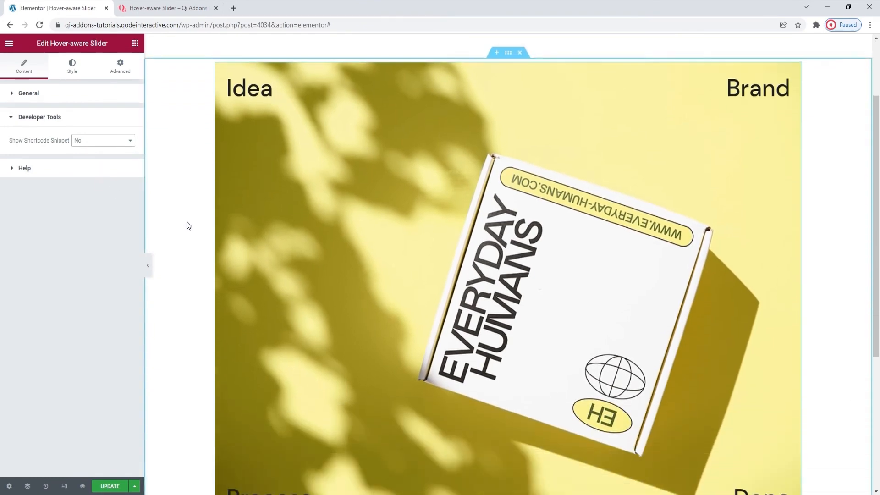
pyautogui.click(25, 168)
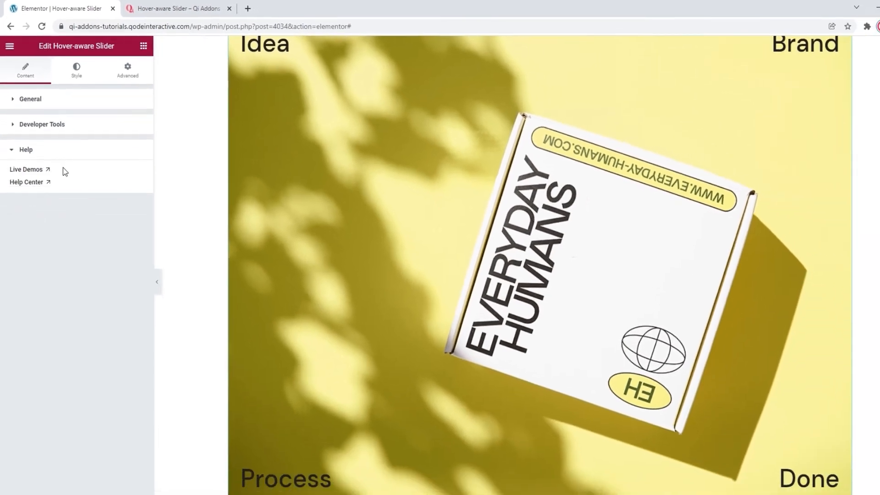
pyautogui.click(25, 149)
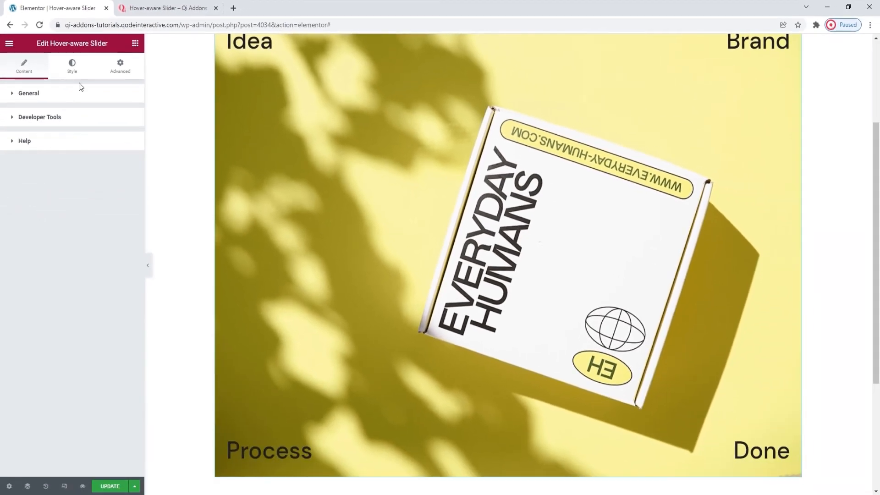
# Set the slider height to 429 px in the Style settings.
pyautogui.click(72, 66)
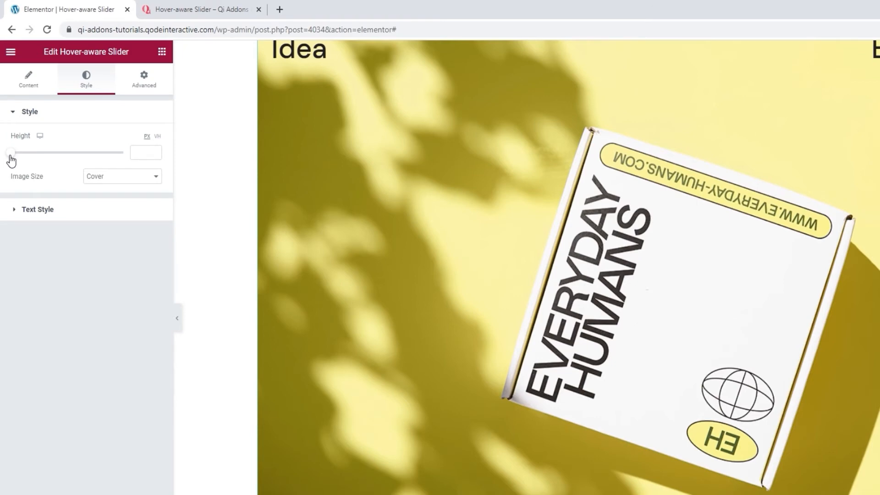
pyautogui.moveTo(10, 152); pyautogui.dragTo(31, 152)
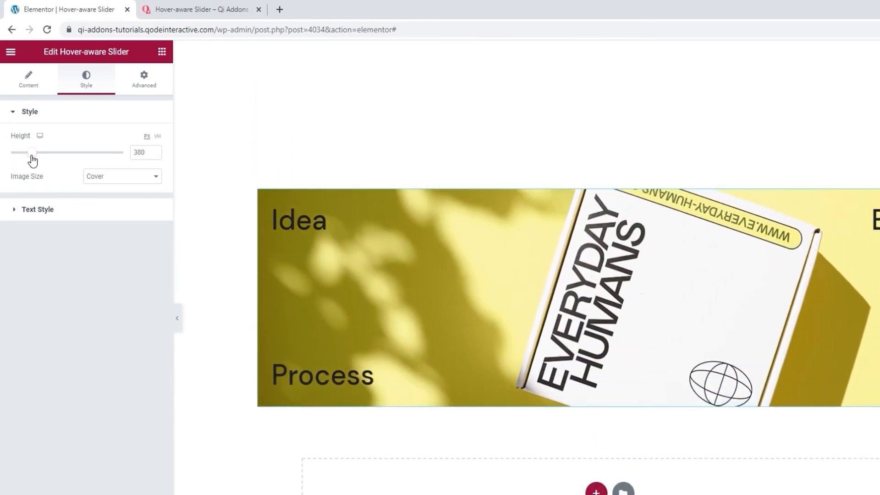
pyautogui.moveTo(29, 152); pyautogui.dragTo(37, 152)
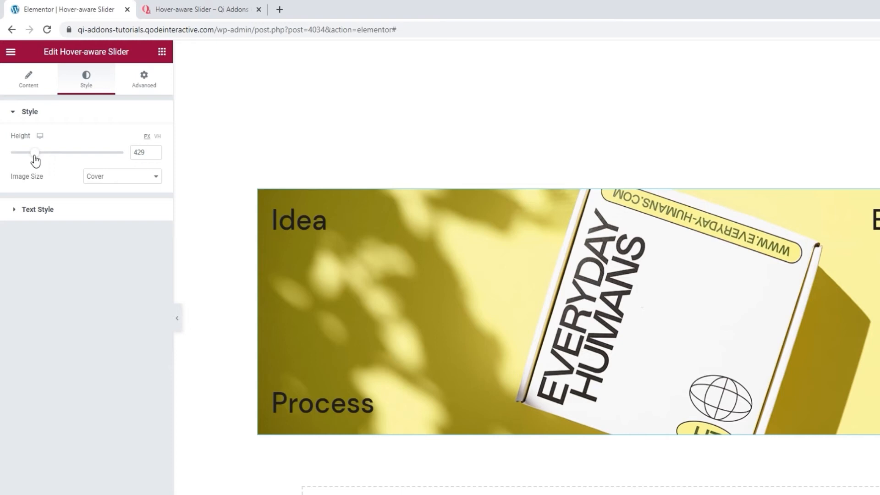
pyautogui.moveTo(104, 174)
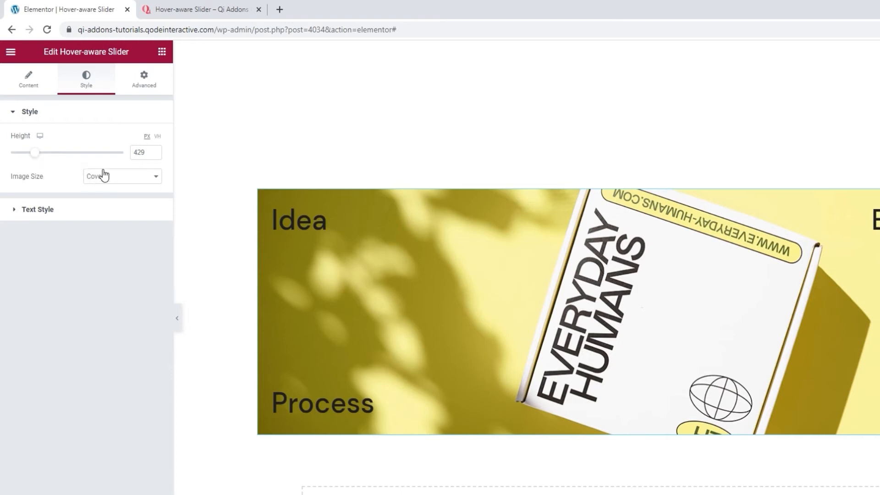
# Change the slider's Image Size from Cover to Contain.
pyautogui.click(121, 176)
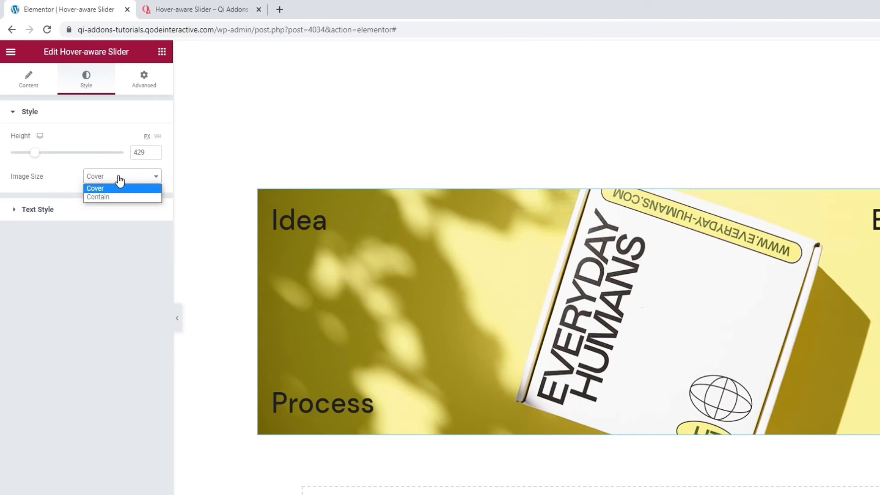
pyautogui.moveTo(99, 197)
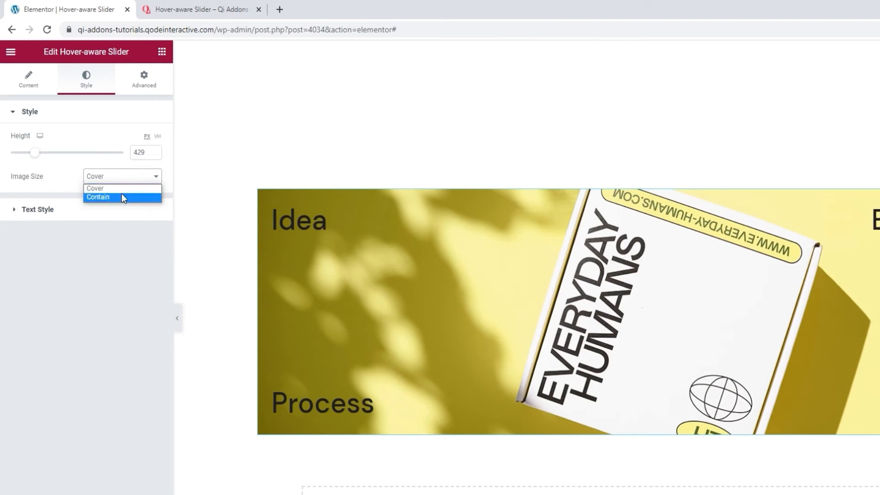
pyautogui.click(98, 197)
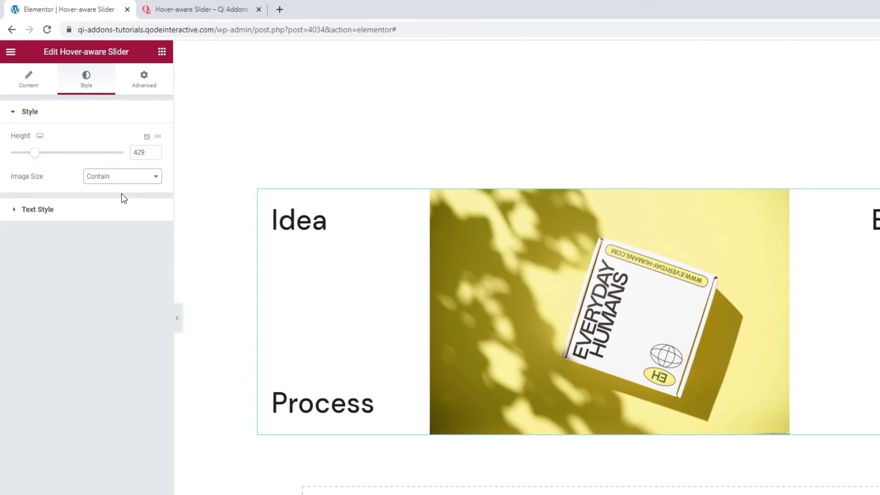
pyautogui.moveTo(134, 200)
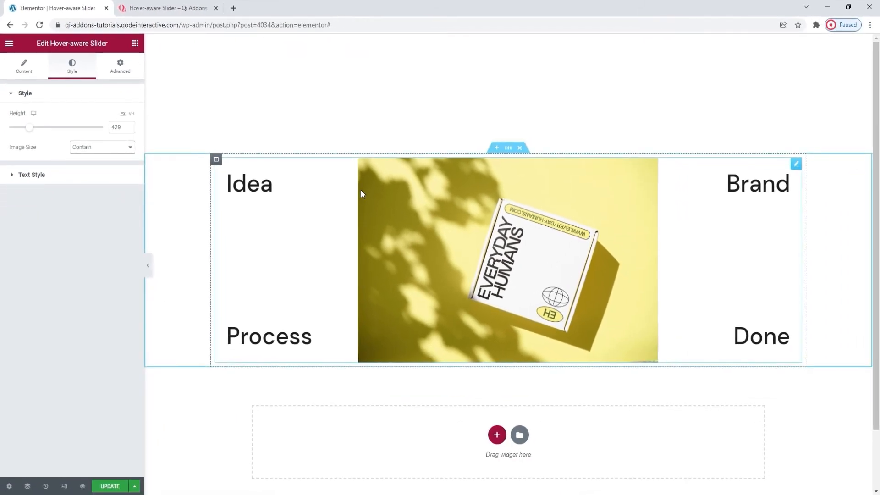
pyautogui.moveTo(355, 170)
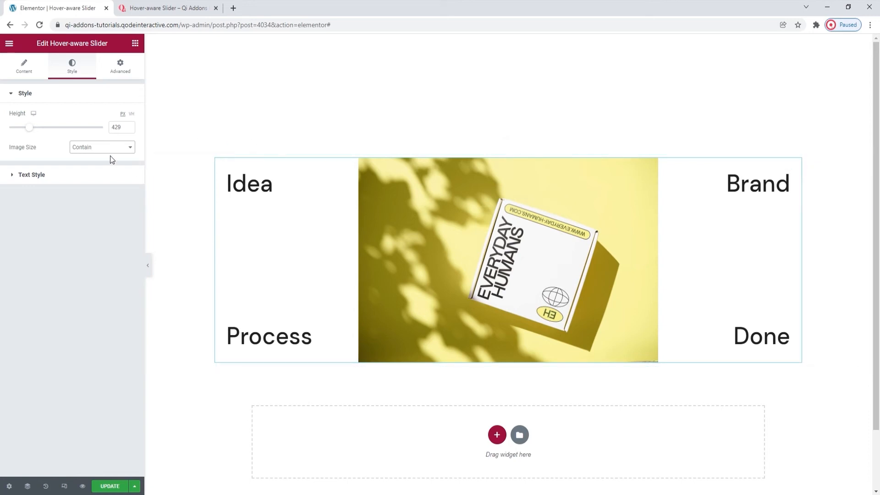
pyautogui.click(101, 146)
pyautogui.write('846')
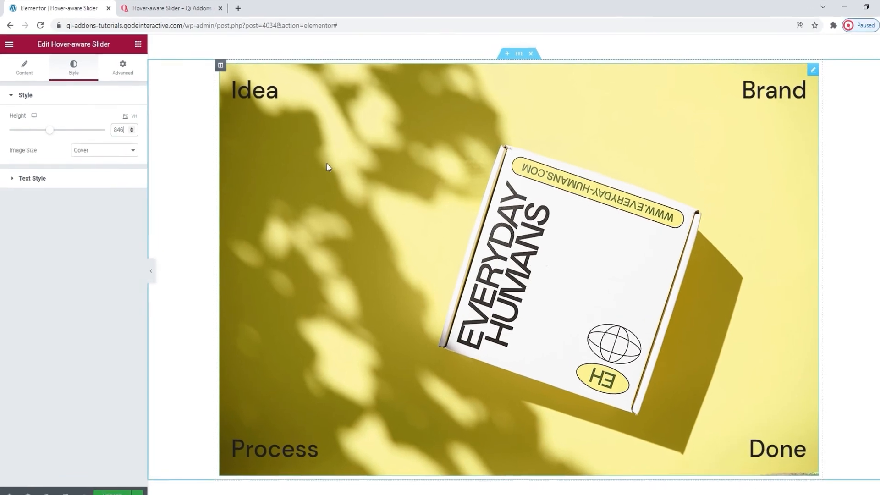
# Expand the slider's Text Style settings.
pyautogui.click(32, 178)
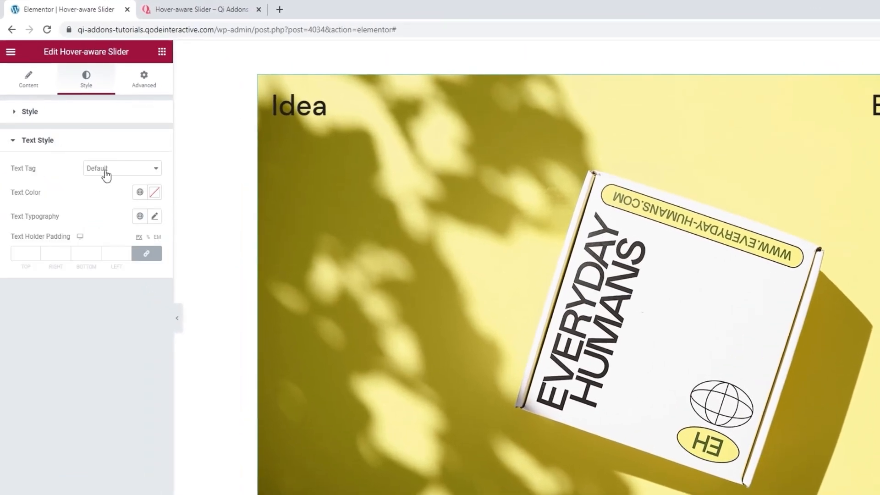
# Keep the Default text tag and set the label text colour to #1e1e1e.
pyautogui.click(121, 169)
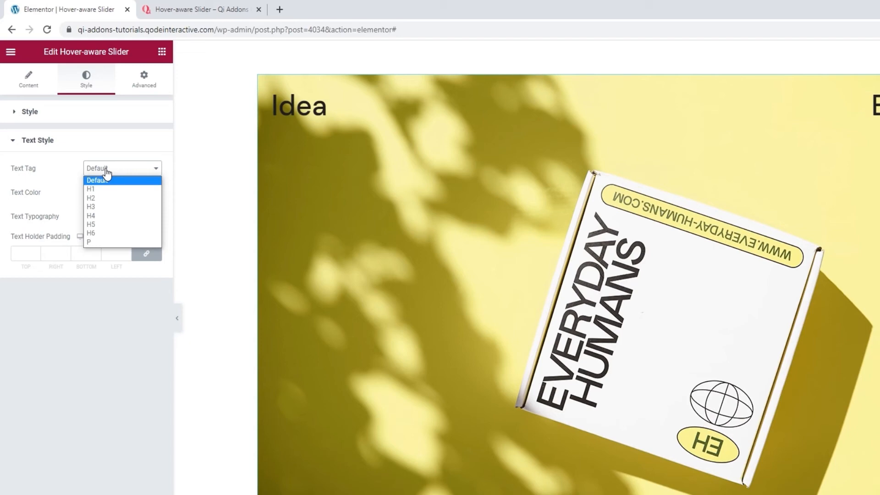
pyautogui.moveTo(108, 198)
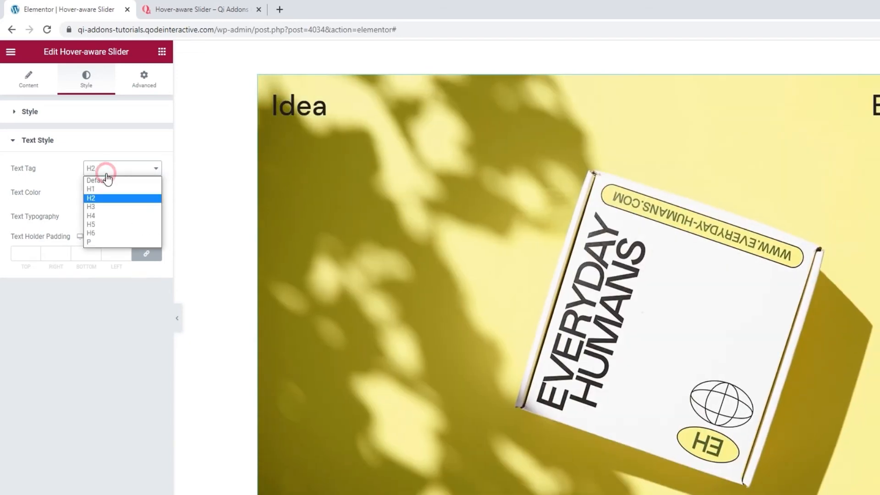
pyautogui.click(94, 181)
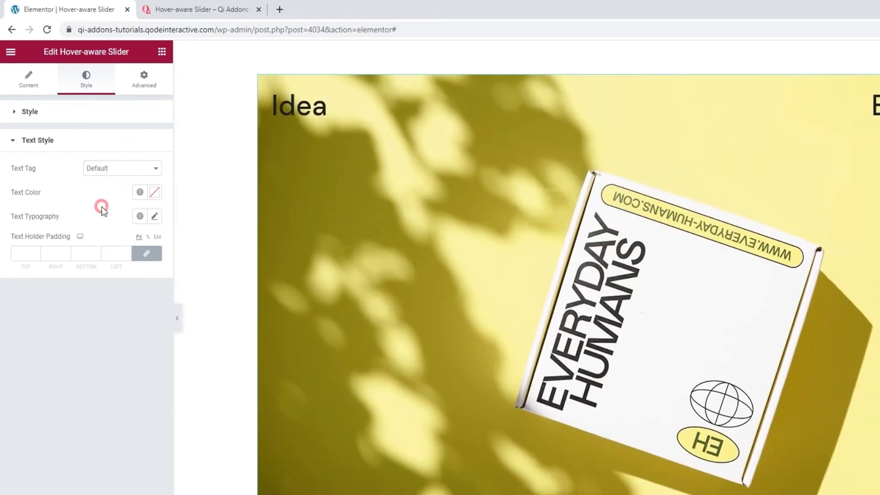
pyautogui.click(154, 192)
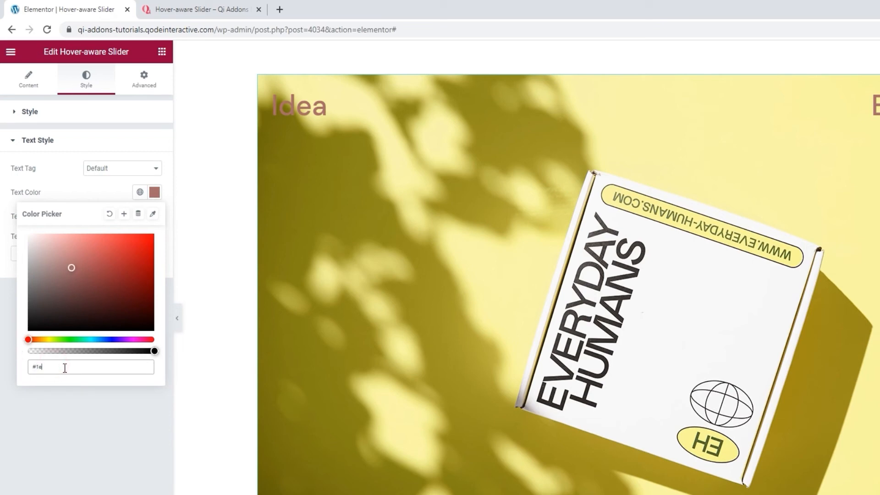
pyautogui.write('1e1e1e')
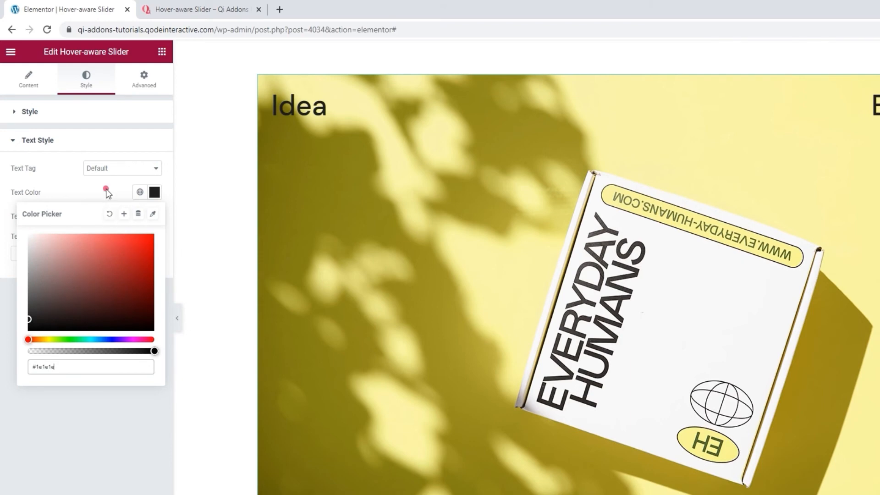
pyautogui.click(132, 184)
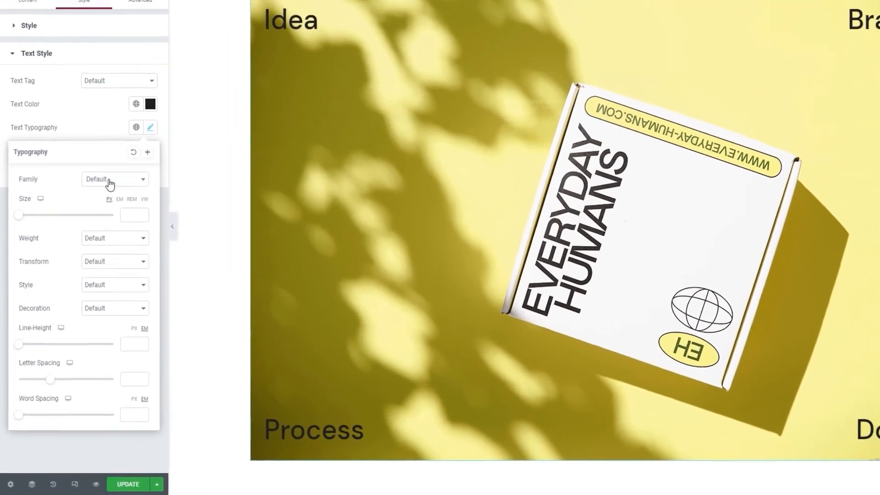
# Leave the labels' font family, weight, transform, style and decoration at Default.
pyautogui.click(115, 179)
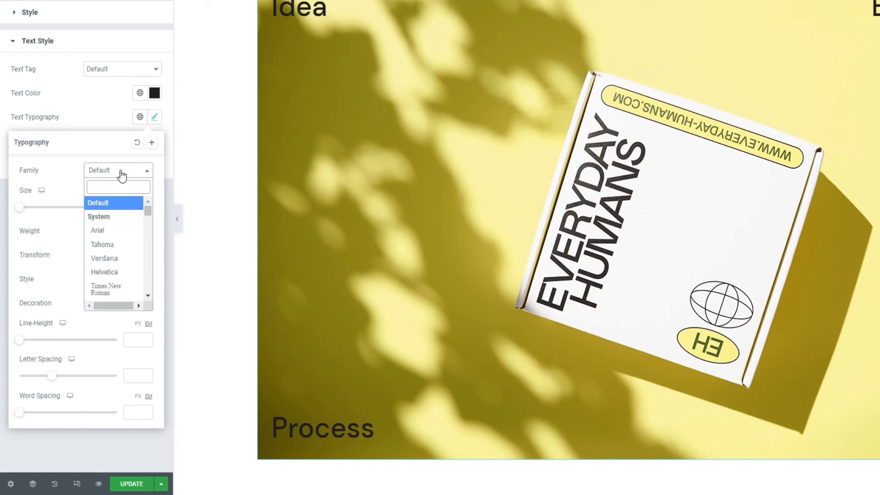
pyautogui.click(98, 203)
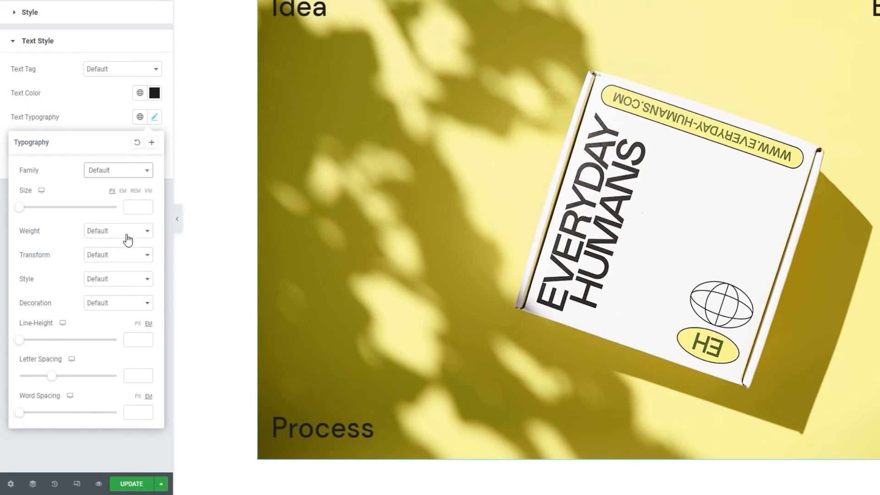
pyautogui.click(118, 230)
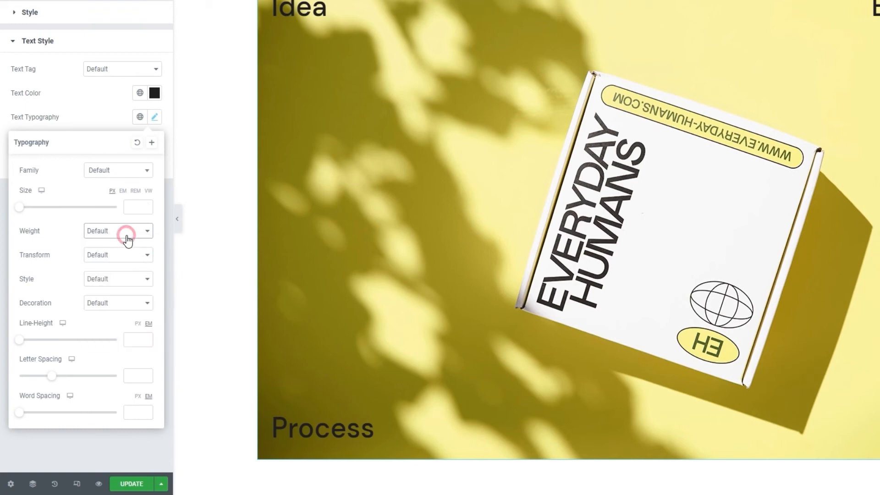
pyautogui.click(118, 255)
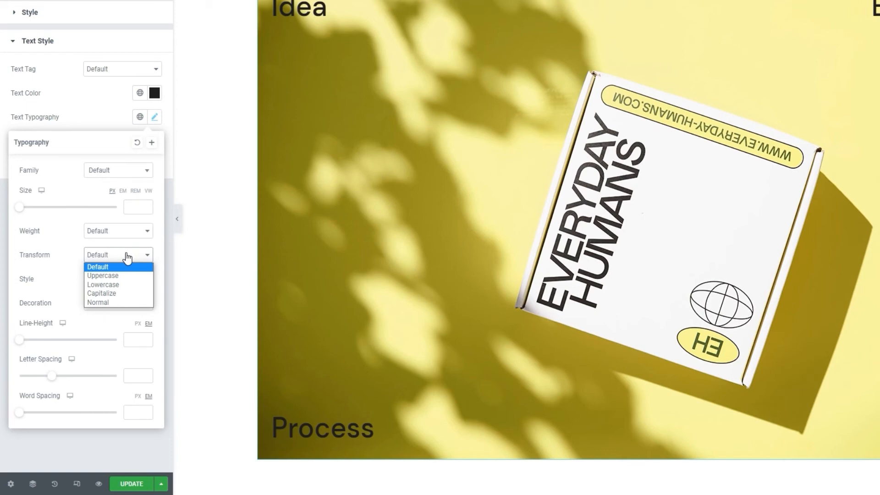
pyautogui.click(118, 255)
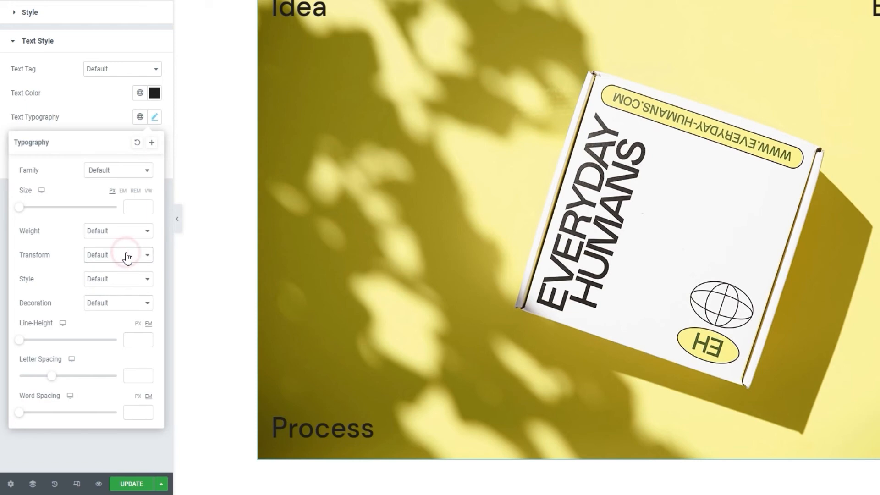
pyautogui.click(118, 279)
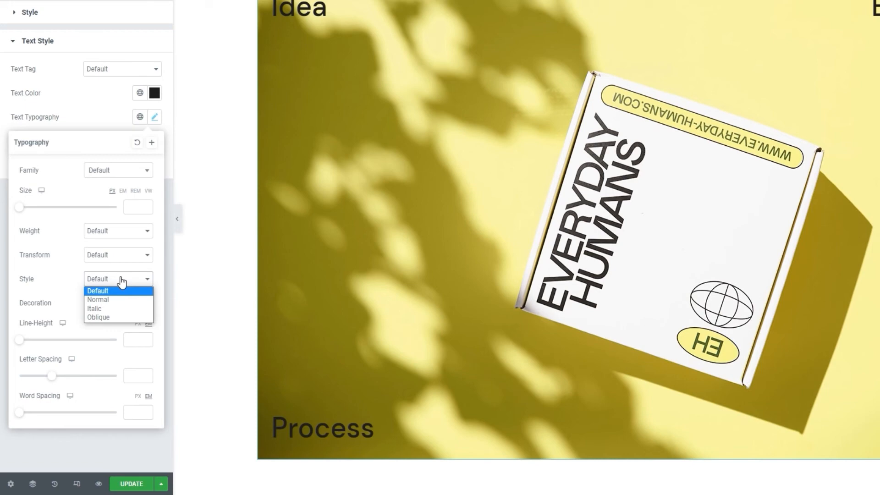
pyautogui.click(118, 303)
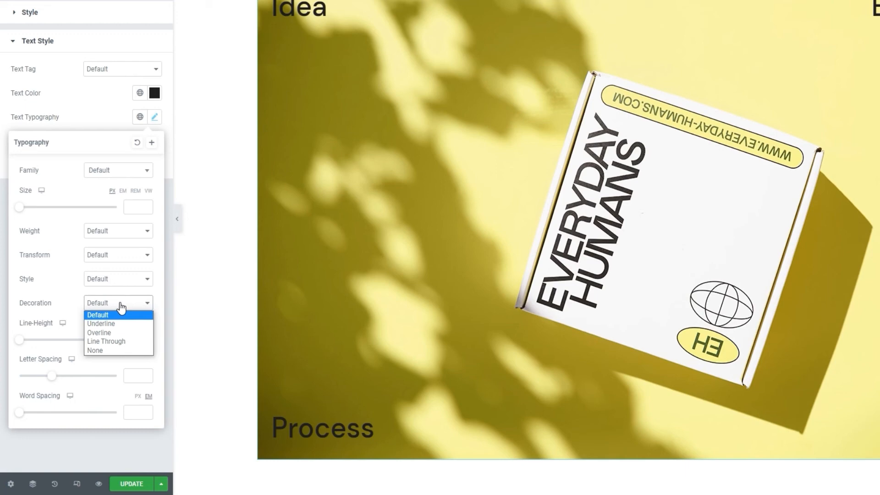
pyautogui.click(118, 303)
pyautogui.write('44')
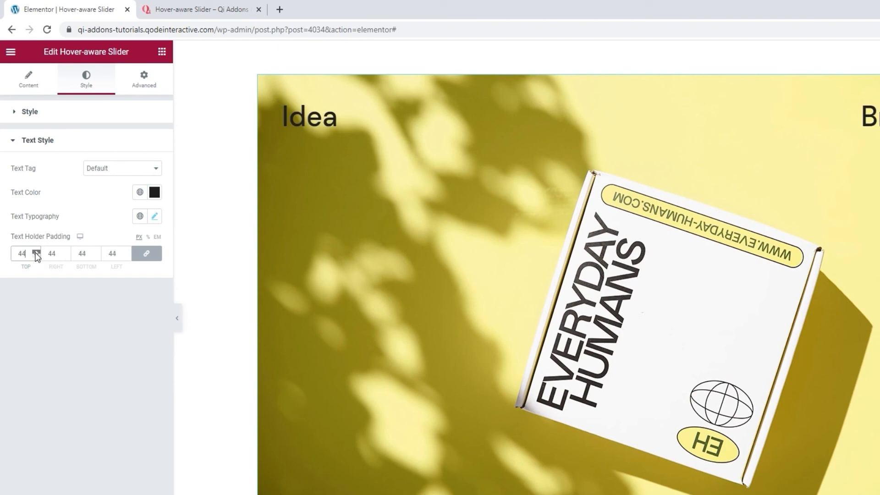
# Unlink Text Holder Padding and set it to 51, 51, 80, 51 px.
pyautogui.click(37, 250)
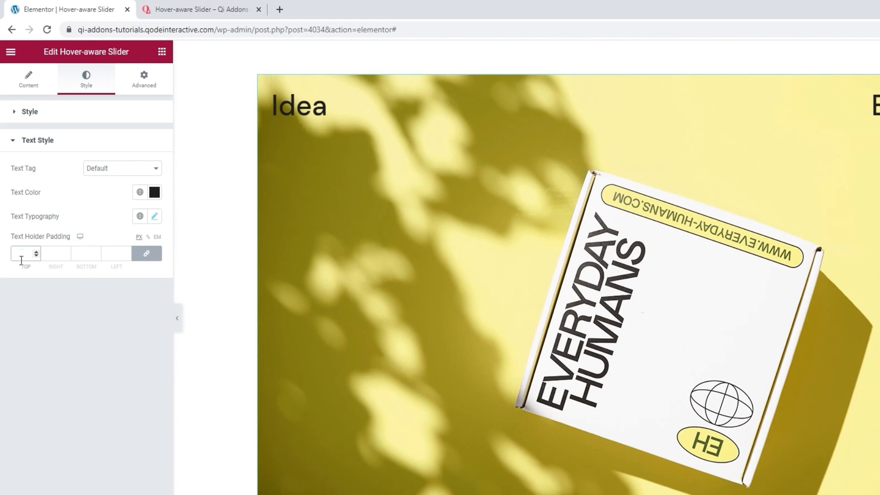
pyautogui.click(146, 253)
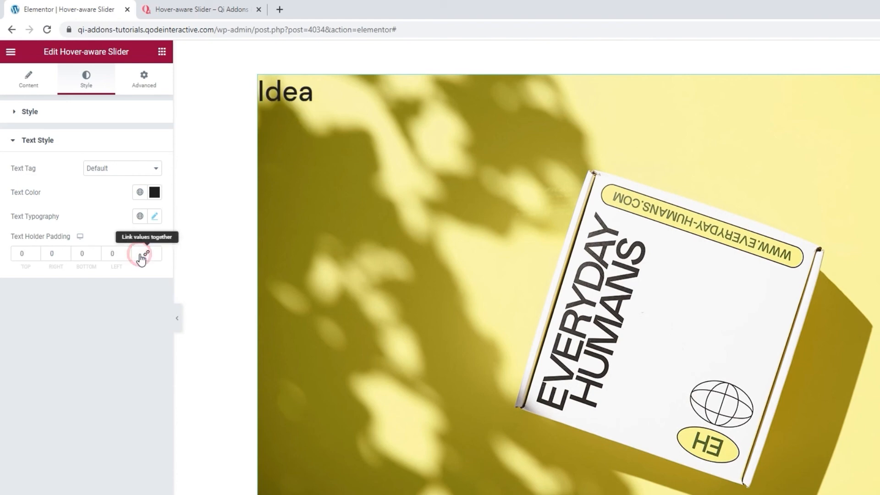
pyautogui.click(146, 253)
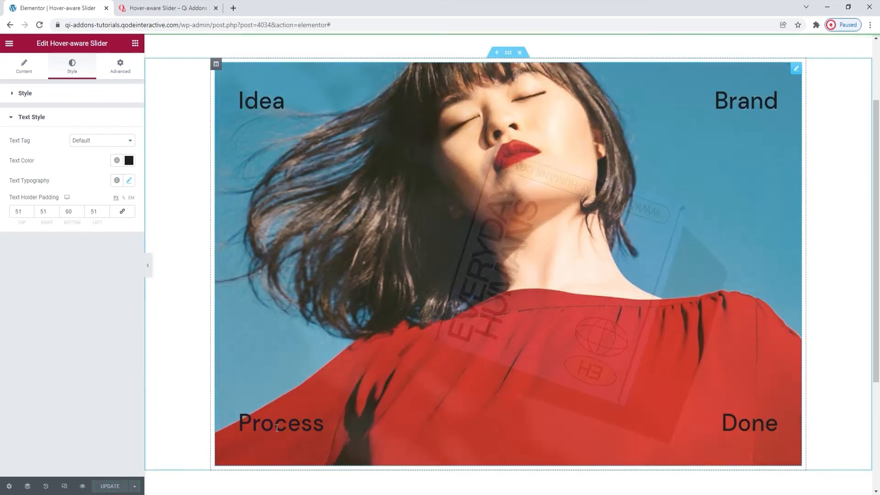
pyautogui.moveTo(512, 121)
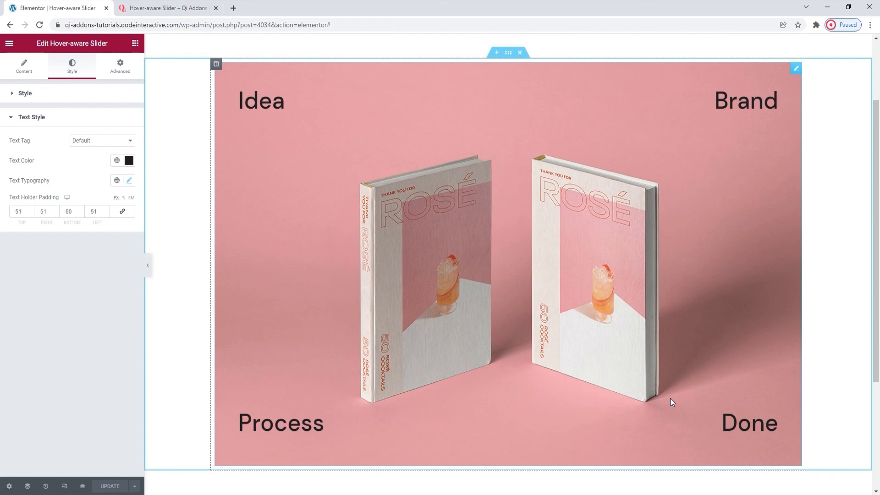
# Switch to the Qi Addons Hover-aware Slider demo page tab.
pyautogui.click(165, 8)
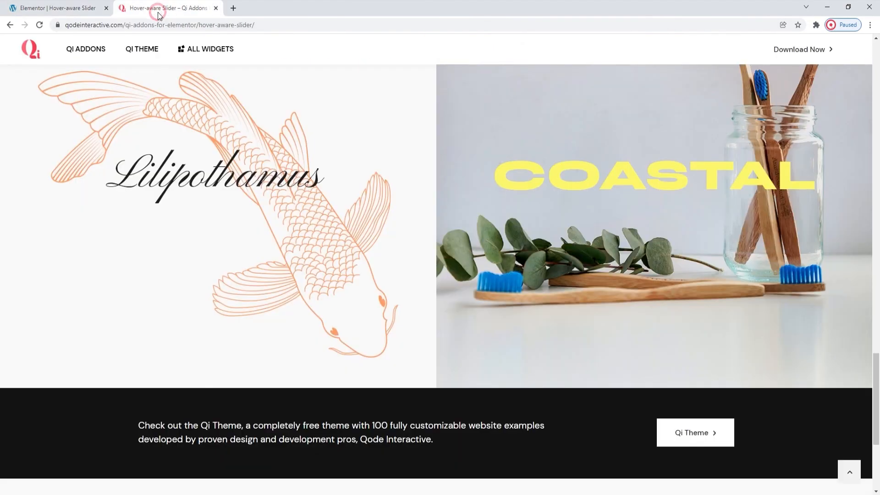
pyautogui.scroll(3)
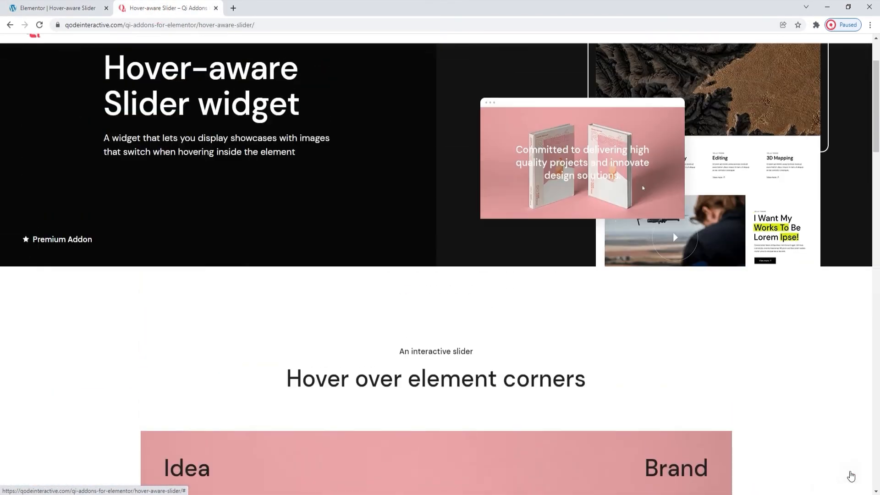
pyautogui.scroll(3)
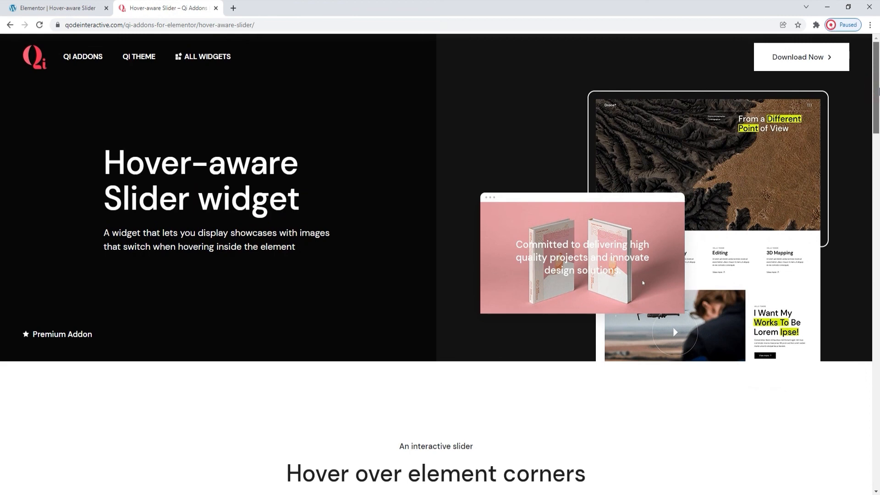
pyautogui.scroll(-3)
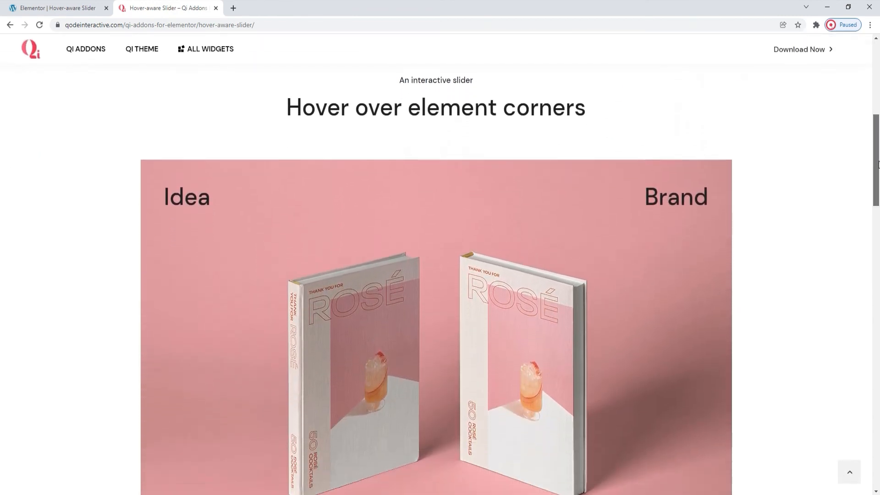
pyautogui.scroll(-3)
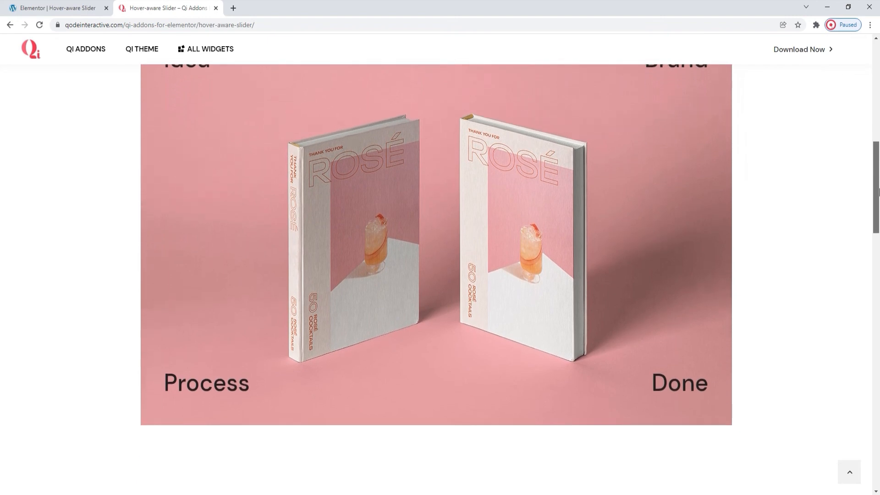
pyautogui.scroll(-3)
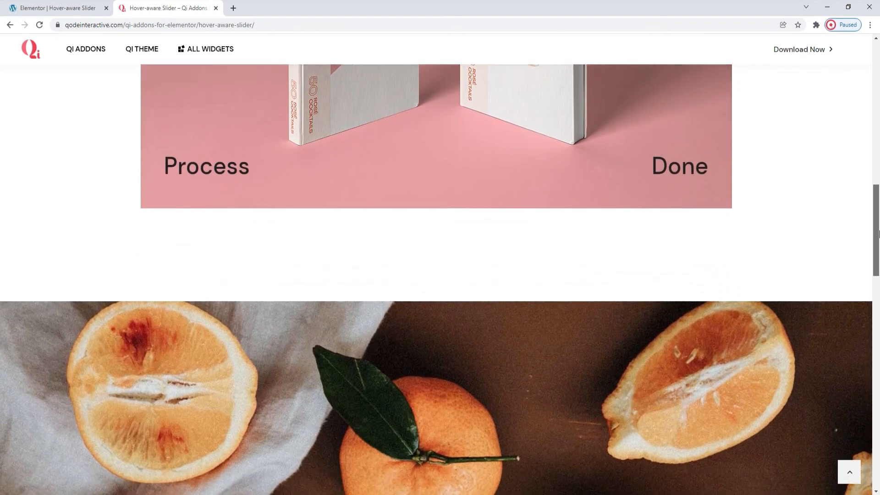
pyautogui.scroll(-3)
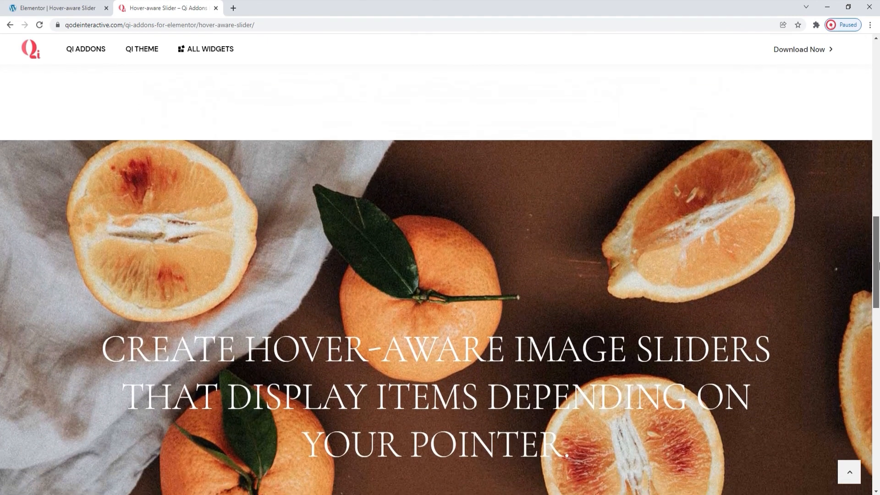
pyautogui.scroll(-3)
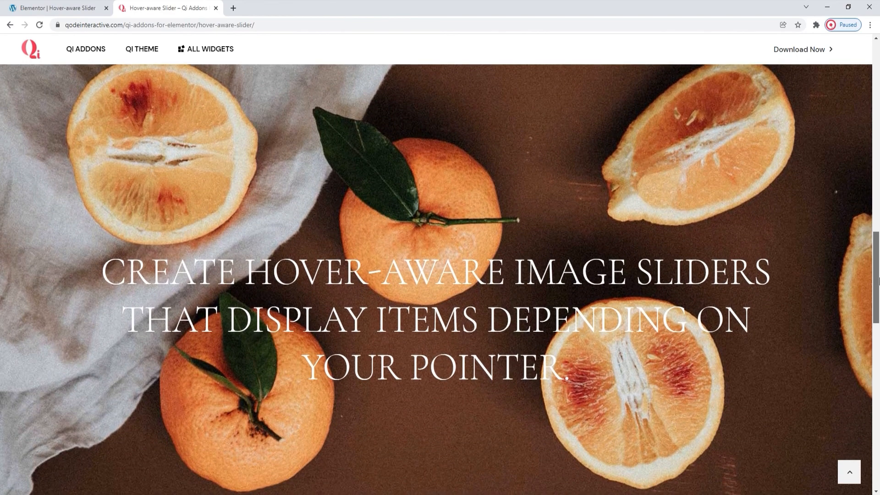
pyautogui.scroll(-3)
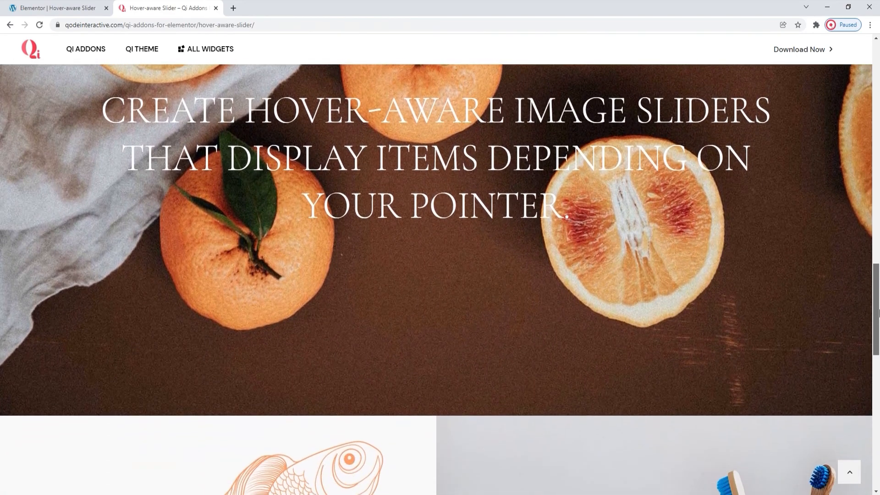
pyautogui.scroll(-3)
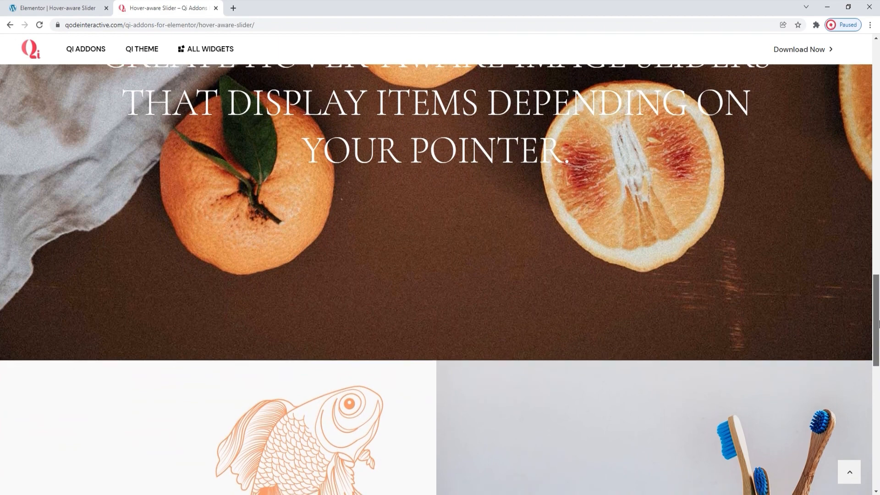
pyautogui.scroll(-3)
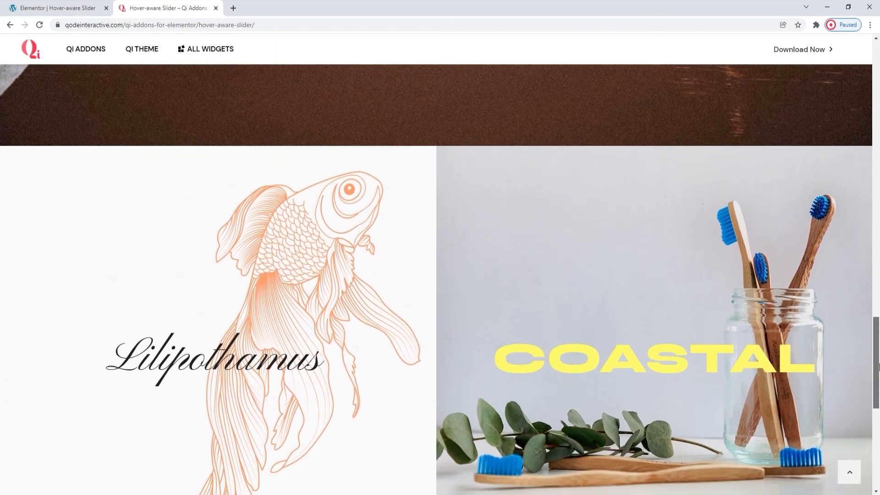
pyautogui.scroll(-3)
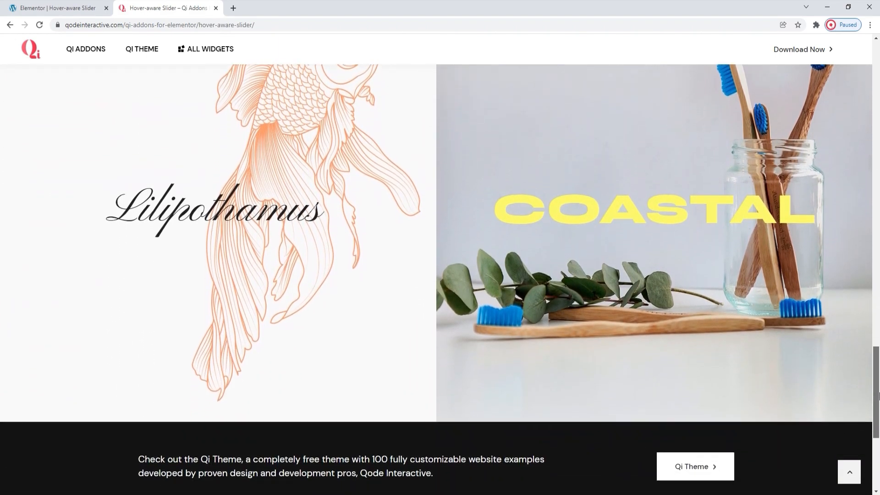
pyautogui.scroll(-3)
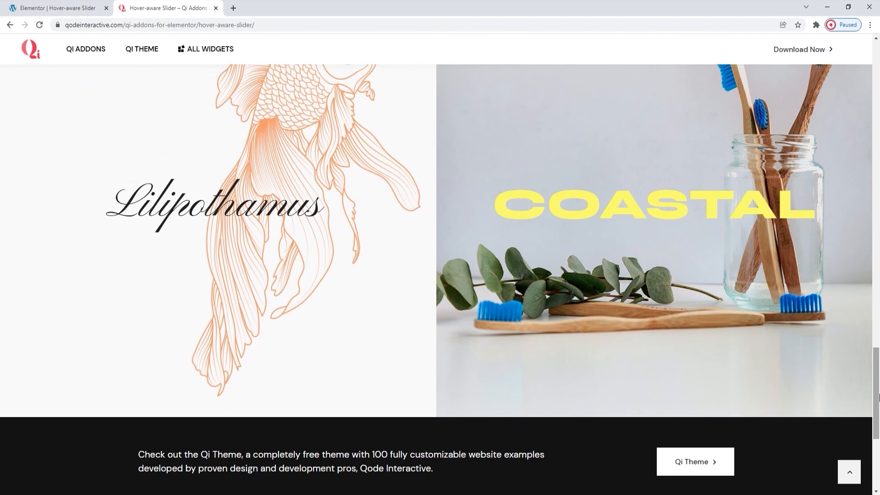